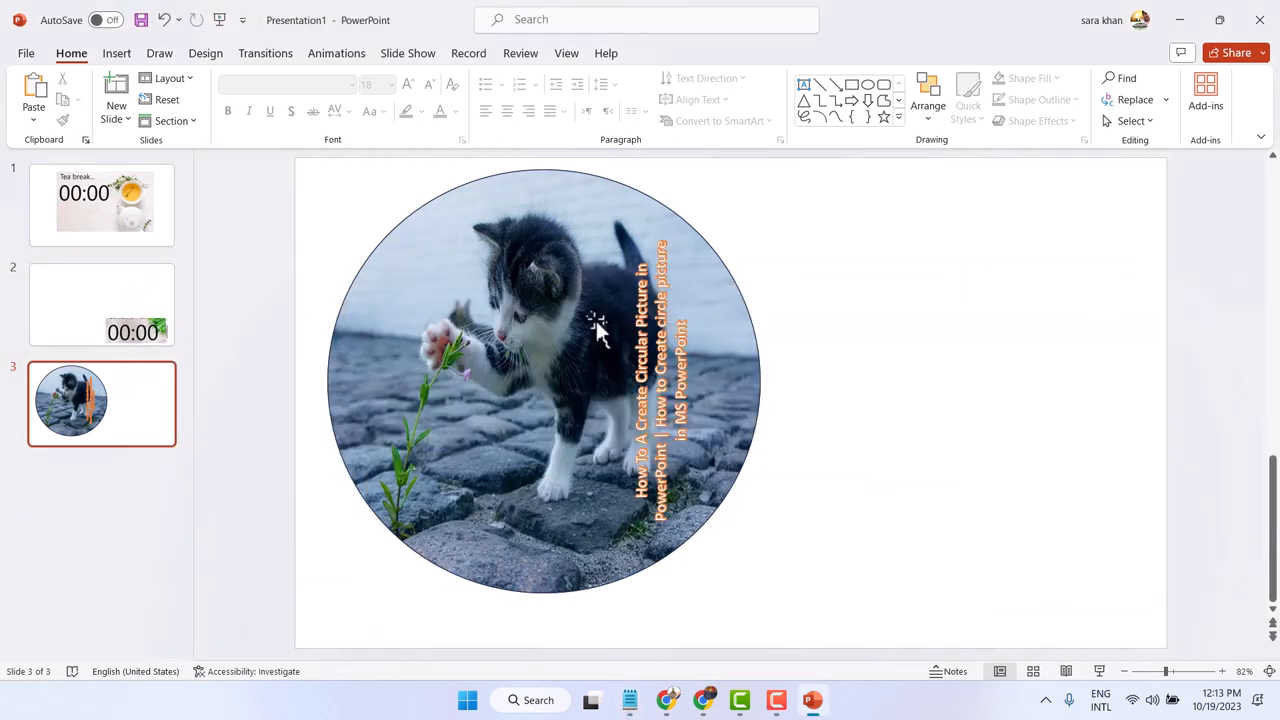
{"action": "mouse_move", "coordinate": [838, 358]}
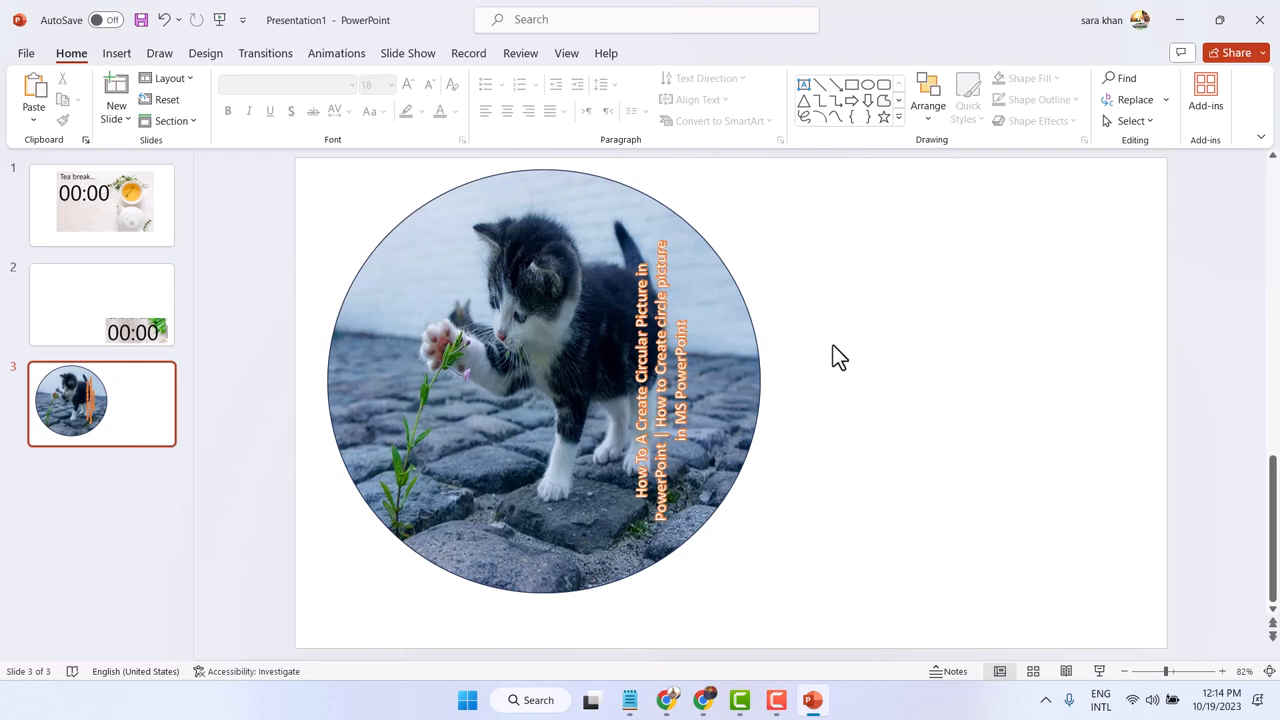
Step: Add a blank slide after slide 3 and insert the kitten photo from this device
{"action": "left_click", "coordinate": [116, 96]}
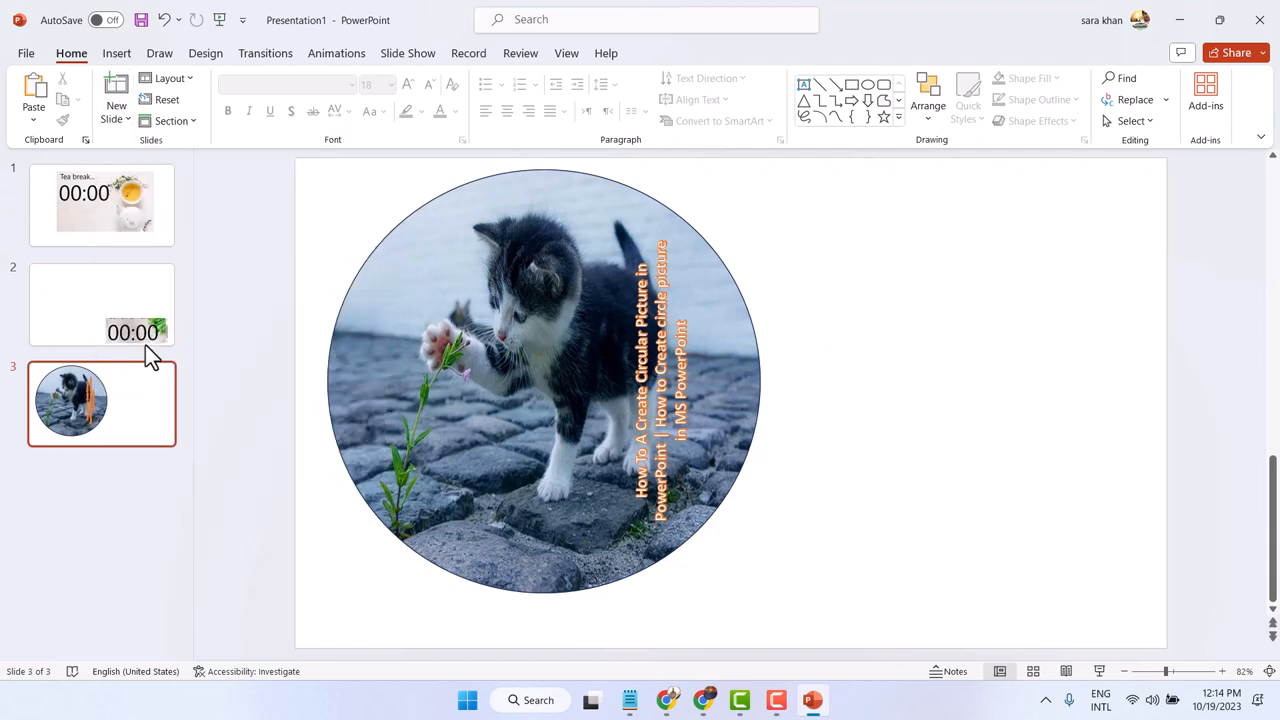
{"action": "left_click", "coordinate": [116, 96]}
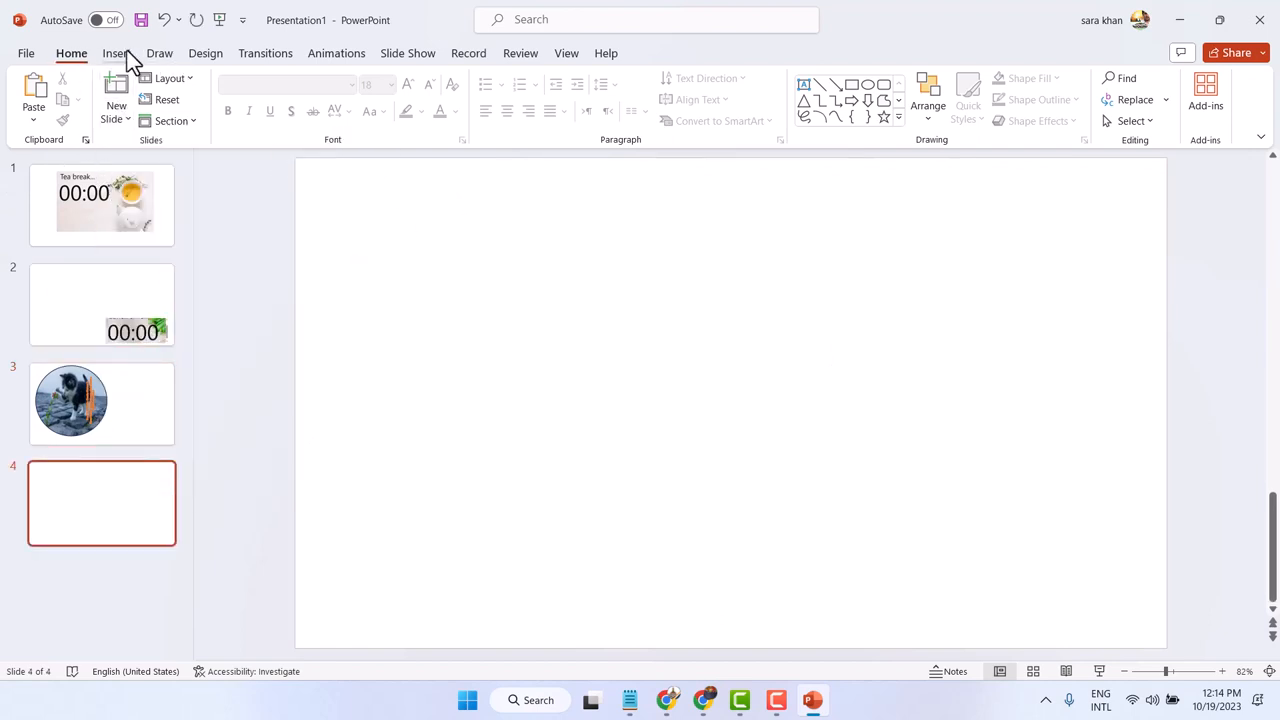
{"action": "left_click", "coordinate": [116, 52]}
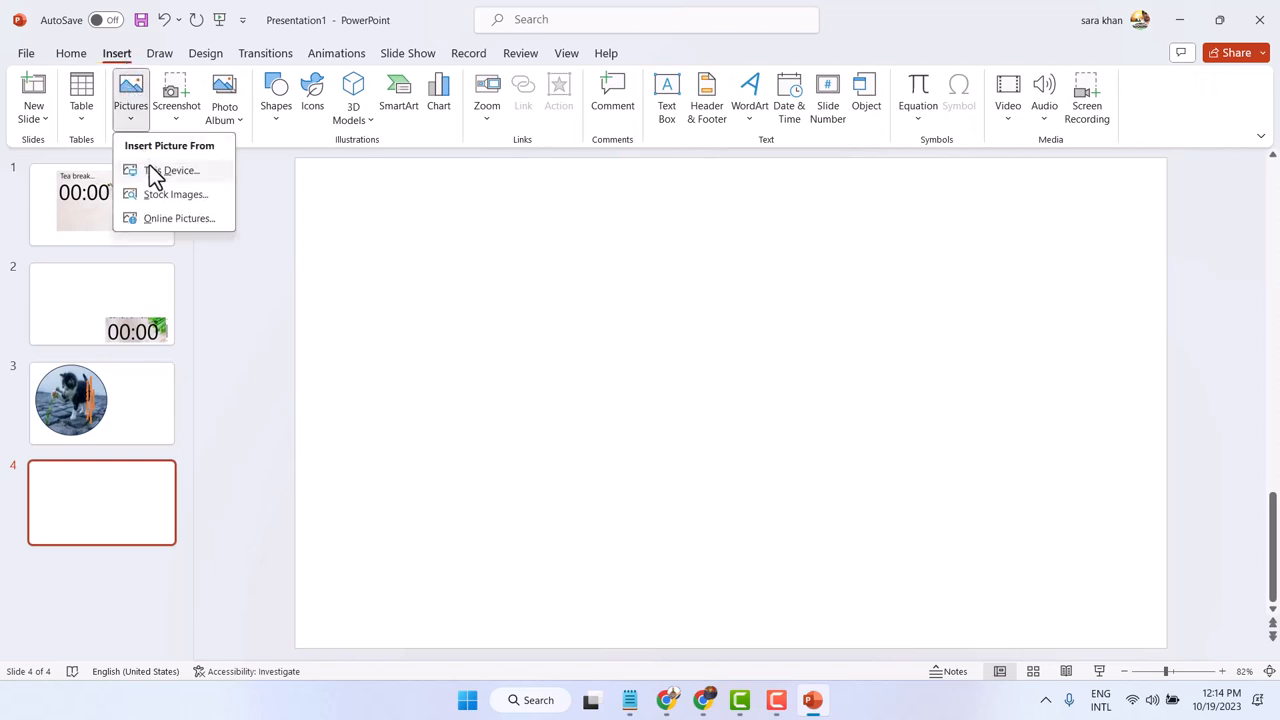
{"action": "mouse_move", "coordinate": [178, 170]}
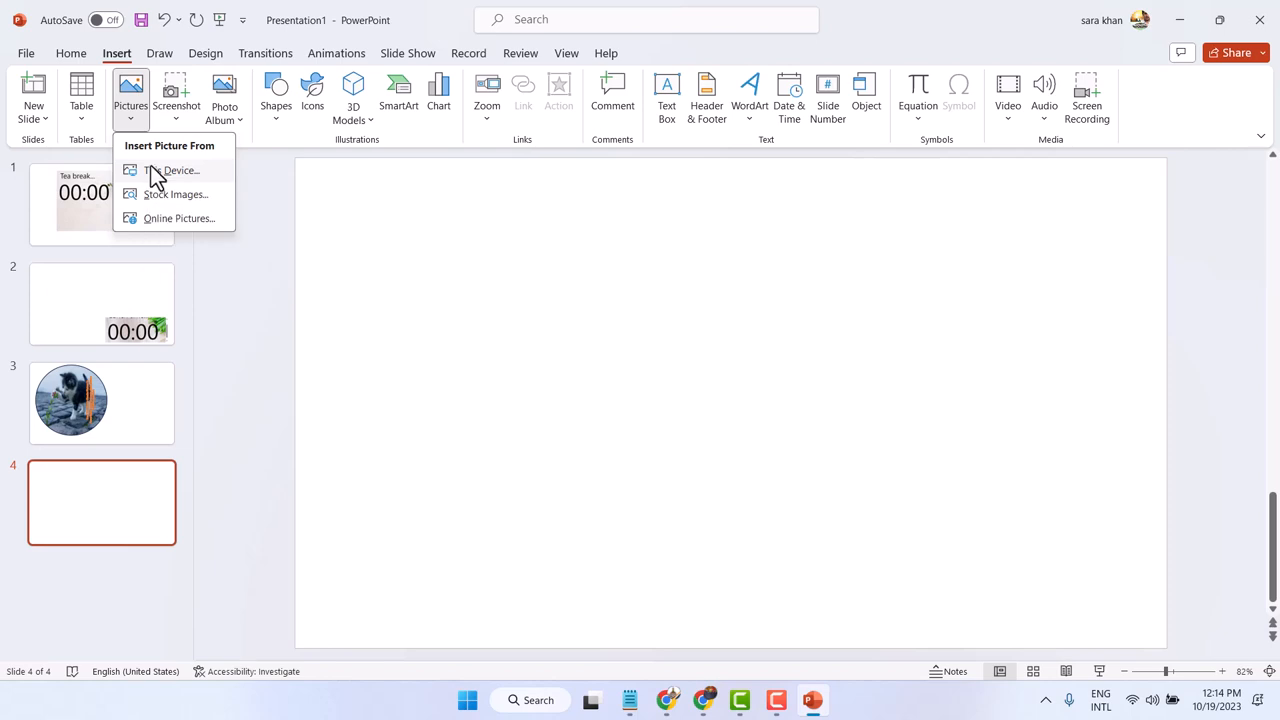
{"action": "left_click", "coordinate": [180, 170]}
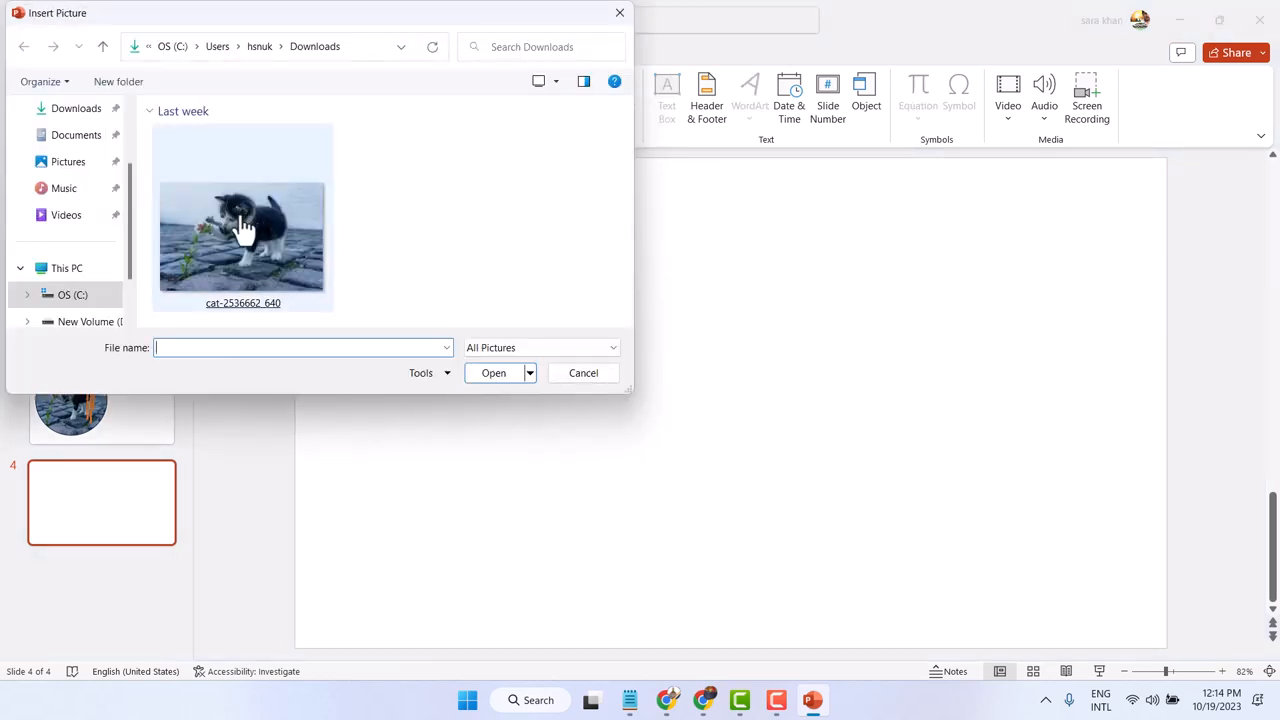
{"action": "left_click", "coordinate": [494, 372]}
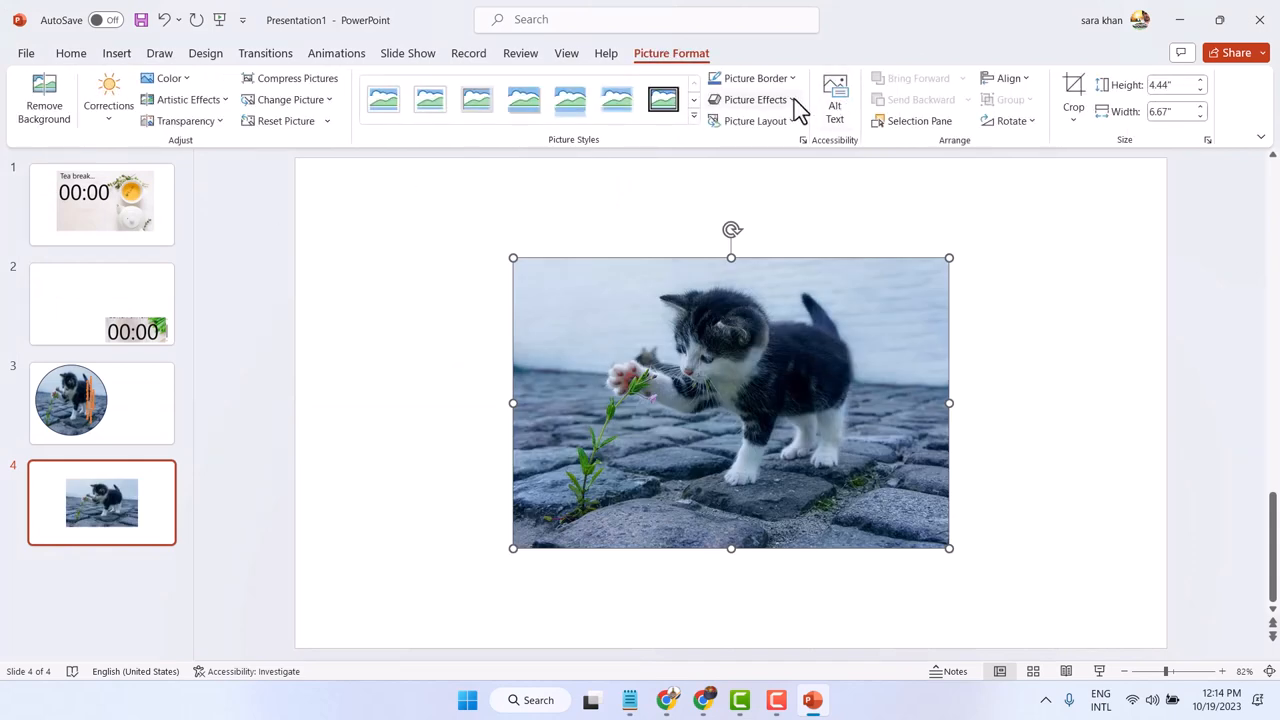
Step: Apply the Circular Picture Callout picture layout to the kitten photo
{"action": "left_click", "coordinate": [756, 100]}
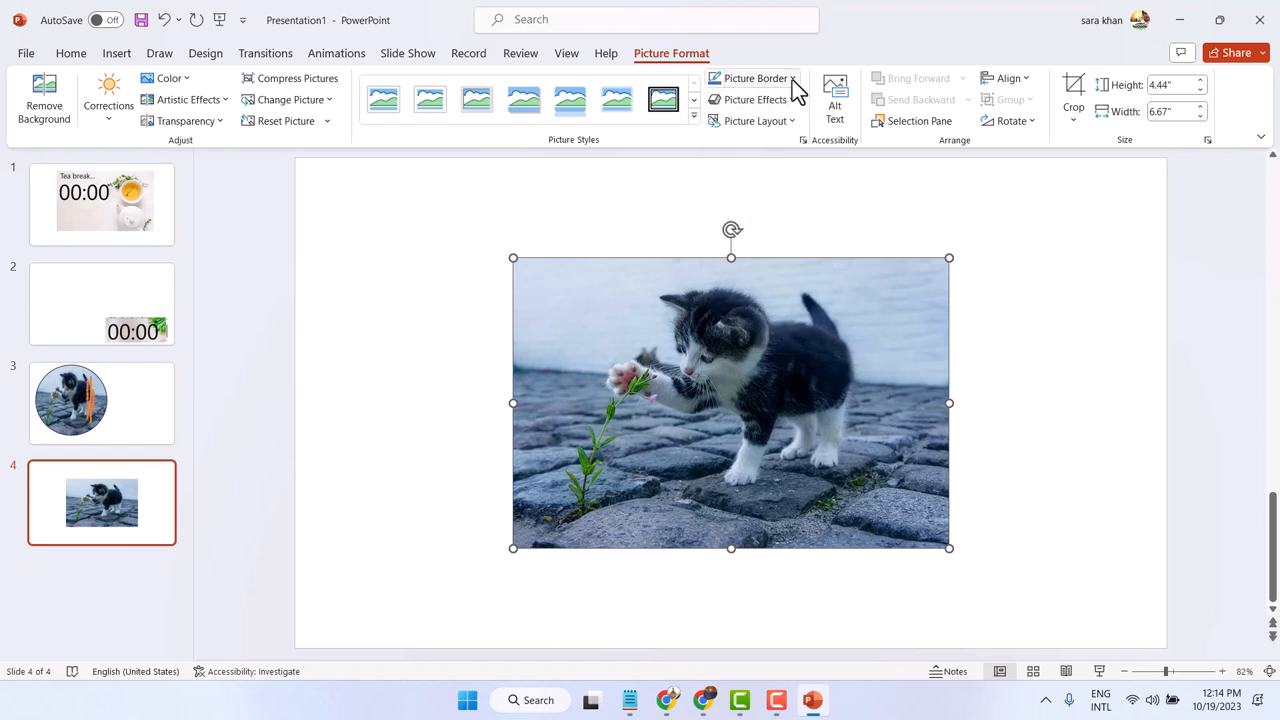
{"action": "left_click", "coordinate": [758, 120]}
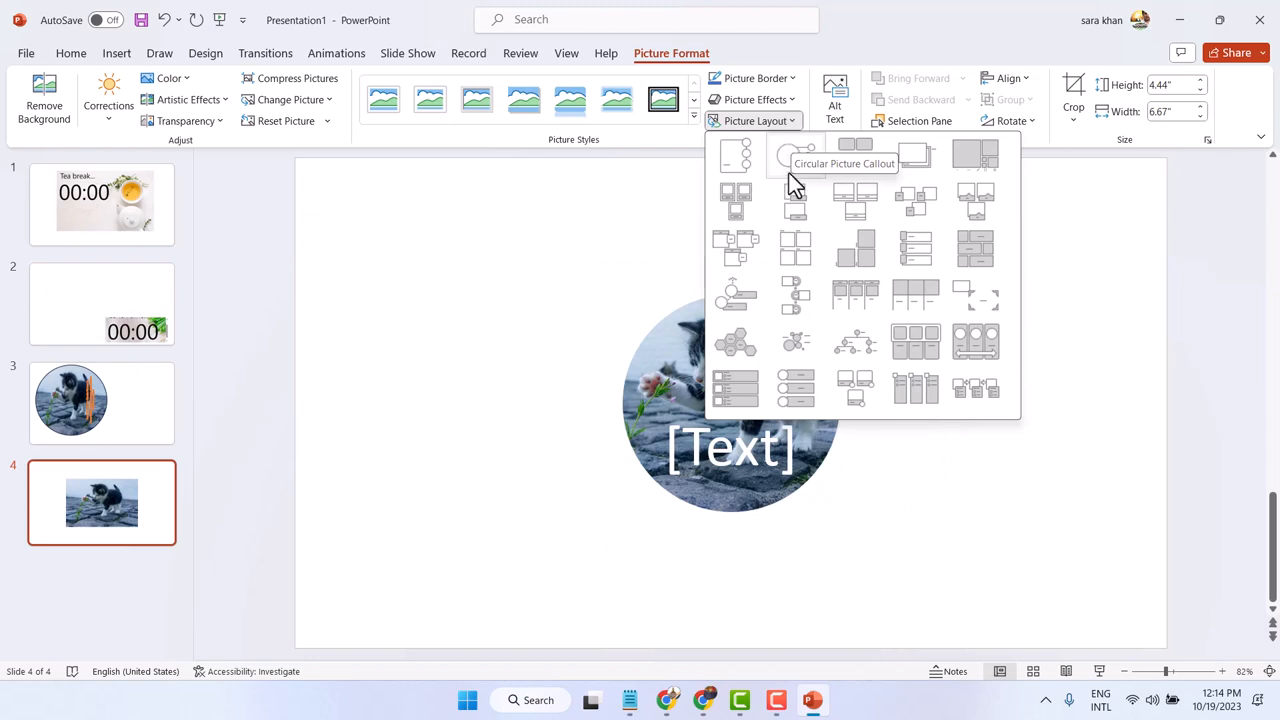
{"action": "mouse_move", "coordinate": [796, 160]}
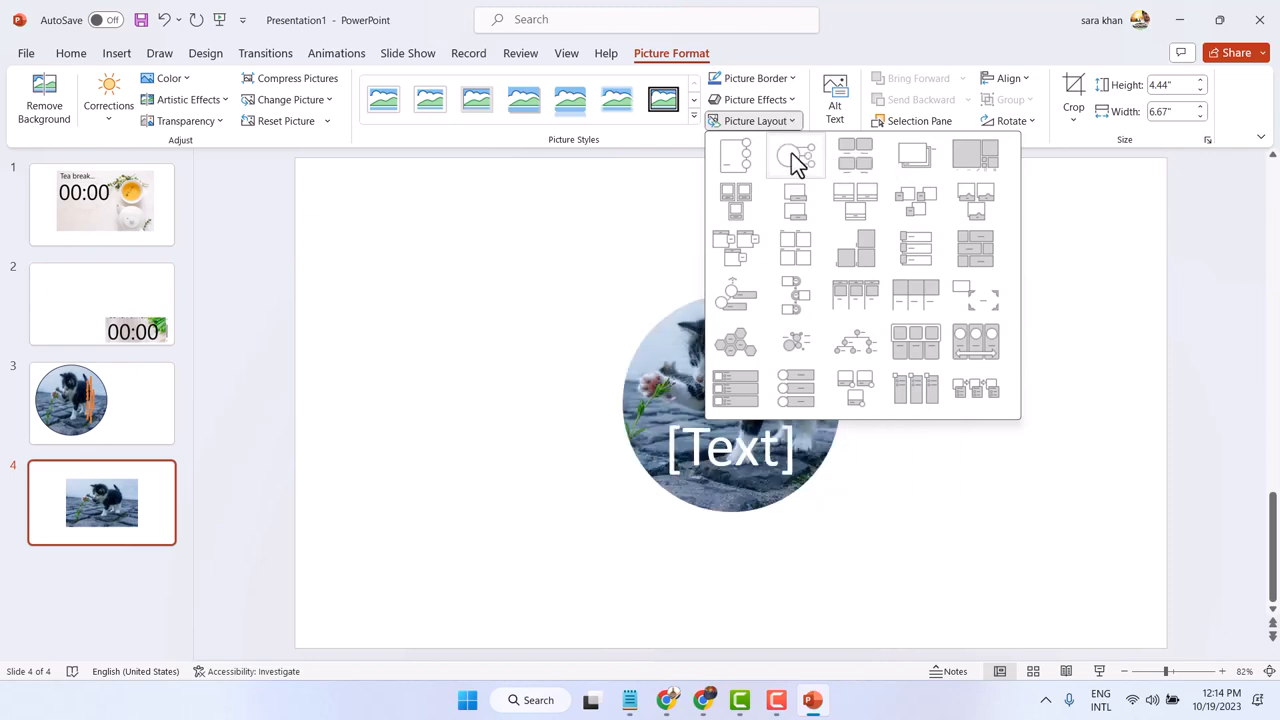
{"action": "mouse_move", "coordinate": [796, 170]}
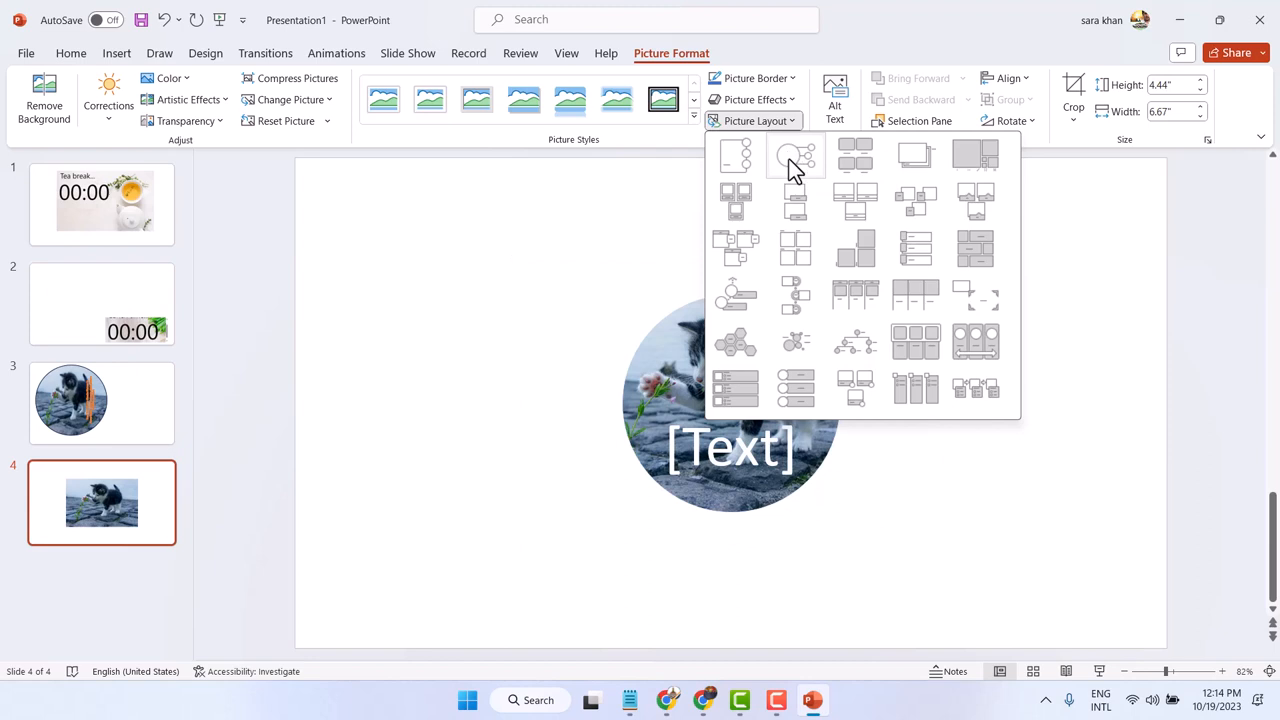
{"action": "left_click", "coordinate": [796, 156]}
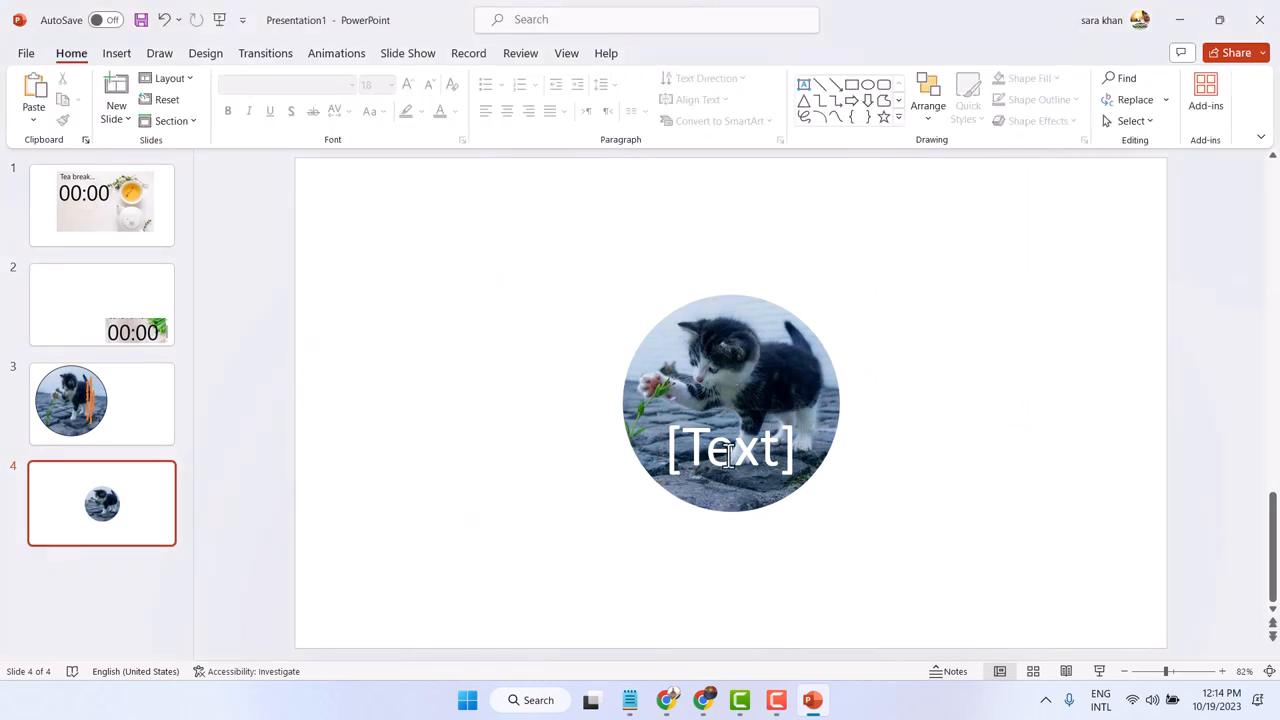
Step: Enter 'Cool' in the callout's text placeholder and reselect the kitten picture inside the circle
{"action": "left_click", "coordinate": [730, 450]}
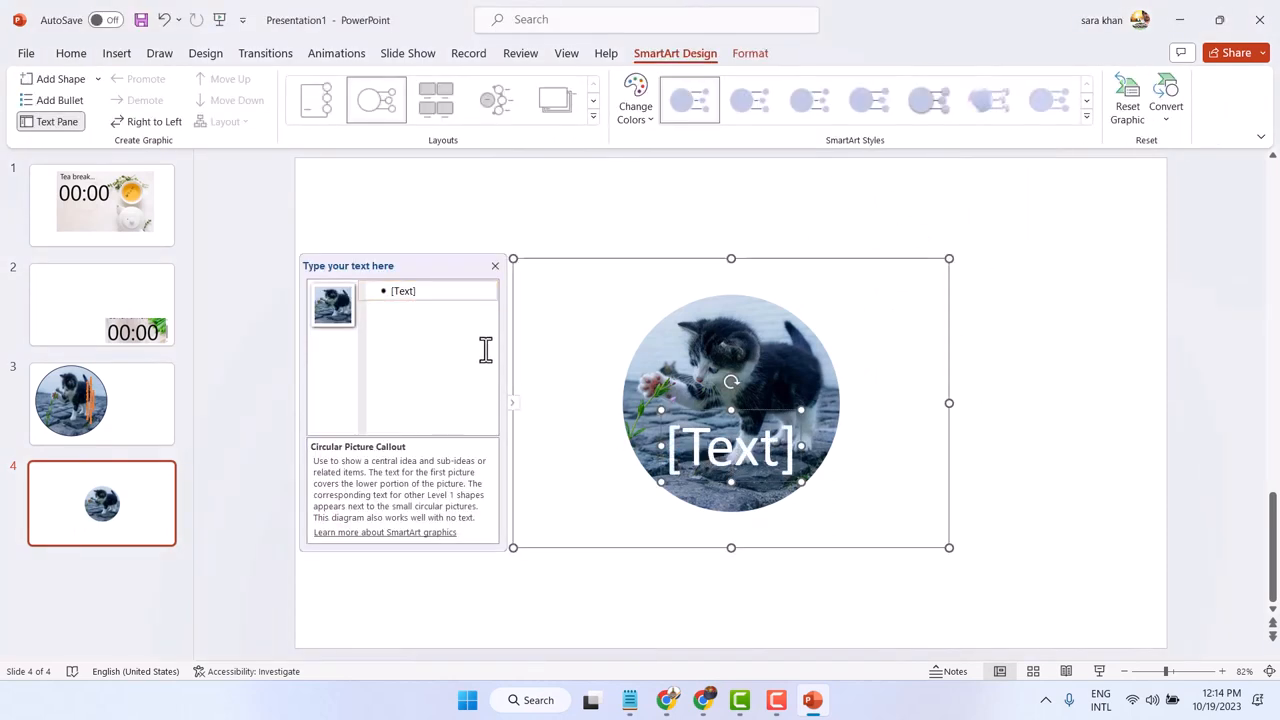
{"action": "left_click", "coordinate": [404, 290]}
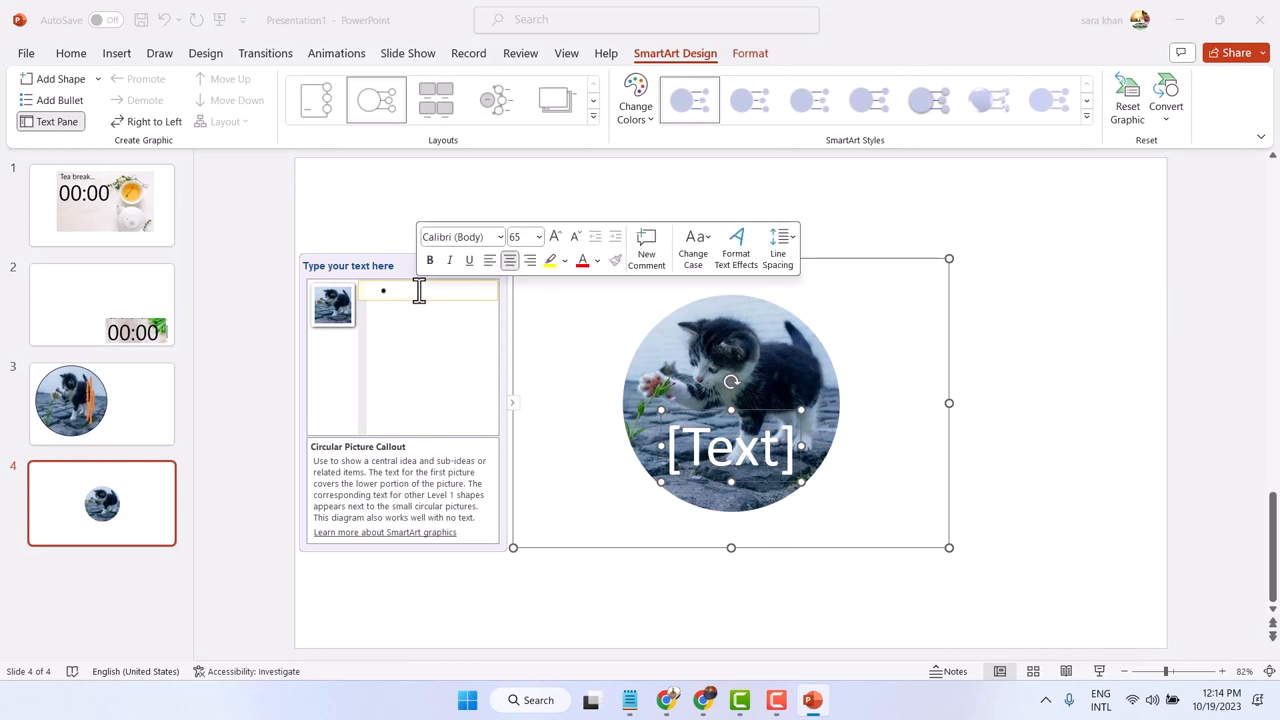
{"action": "type", "text": "Cool,"}
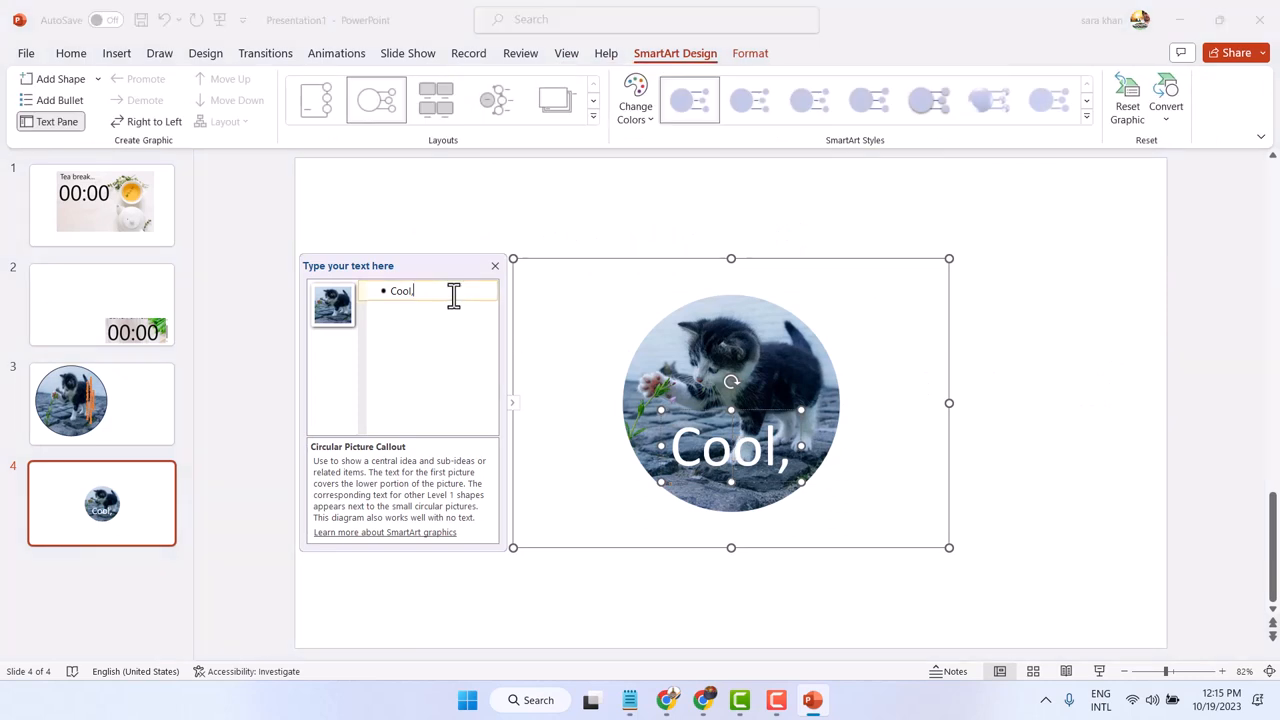
{"action": "left_click", "coordinate": [1008, 388]}
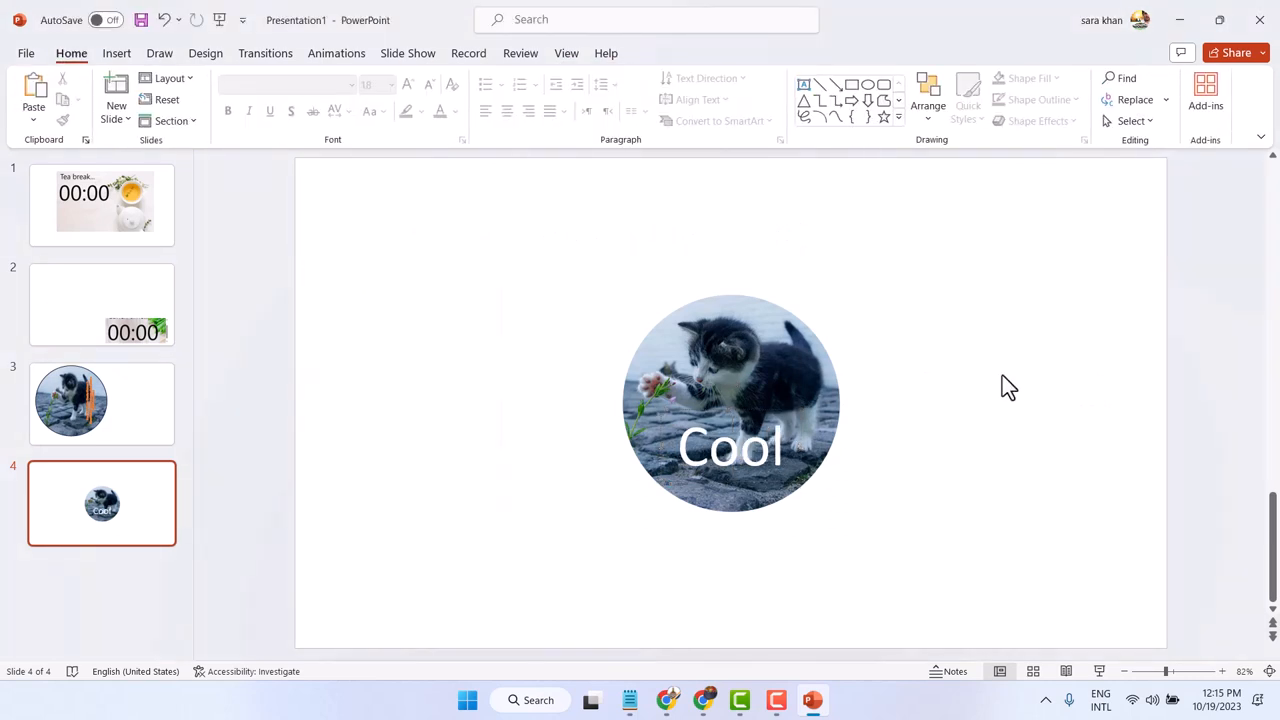
{"action": "left_click", "coordinate": [730, 400]}
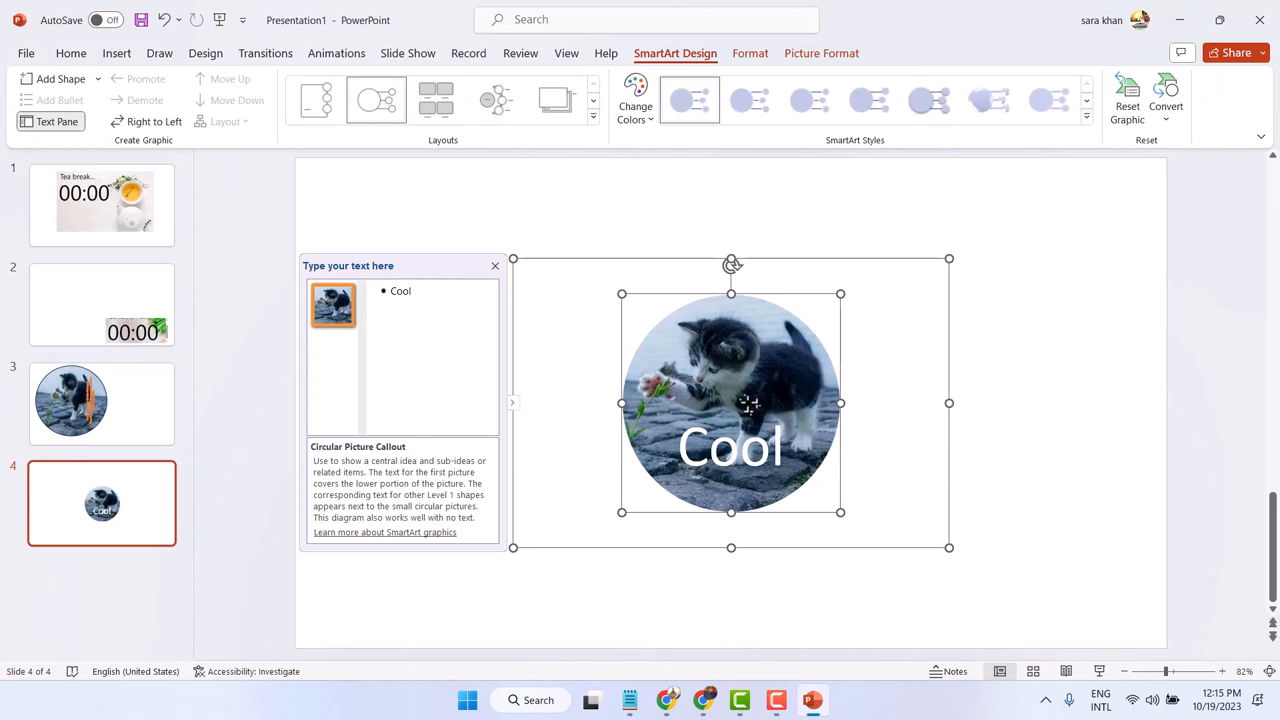
{"action": "left_click", "coordinate": [690, 206]}
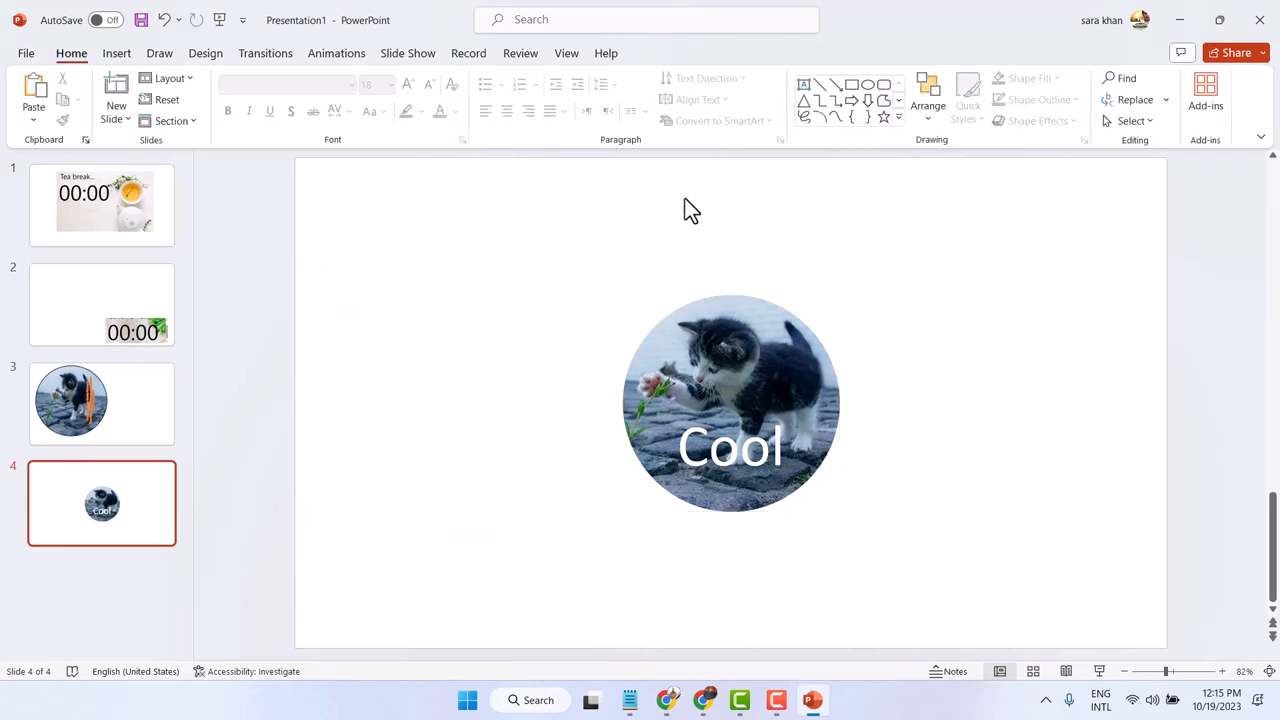
{"action": "left_click", "coordinate": [730, 404]}
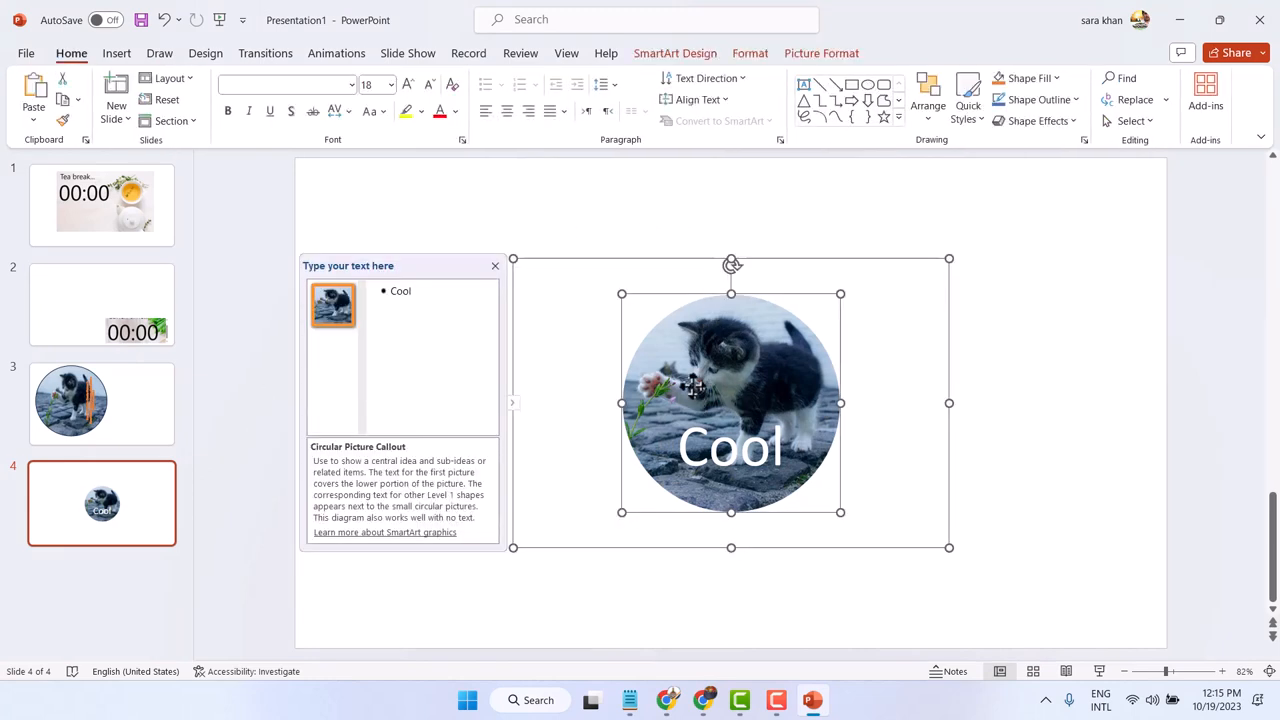
Step: Delete the kitten photo from the circle, then the leftover circle graphic, emptying slide 4
{"action": "key", "text": "Delete"}
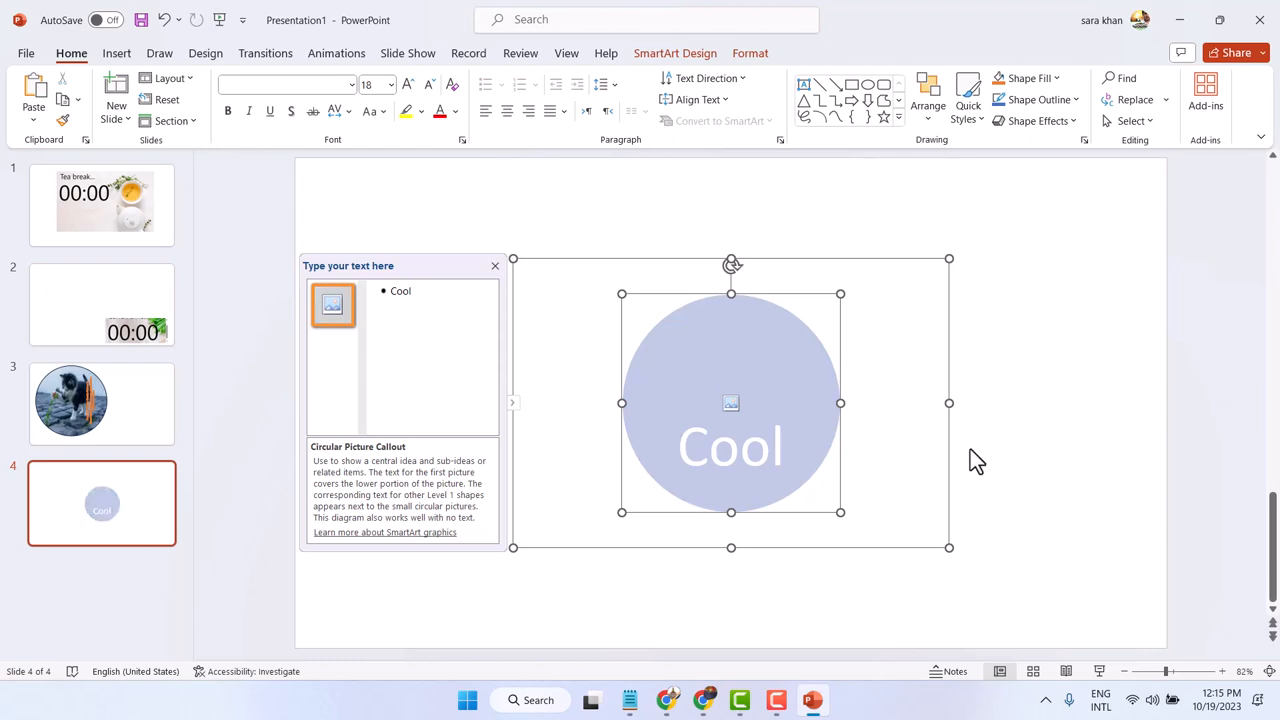
{"action": "left_click", "coordinate": [554, 238]}
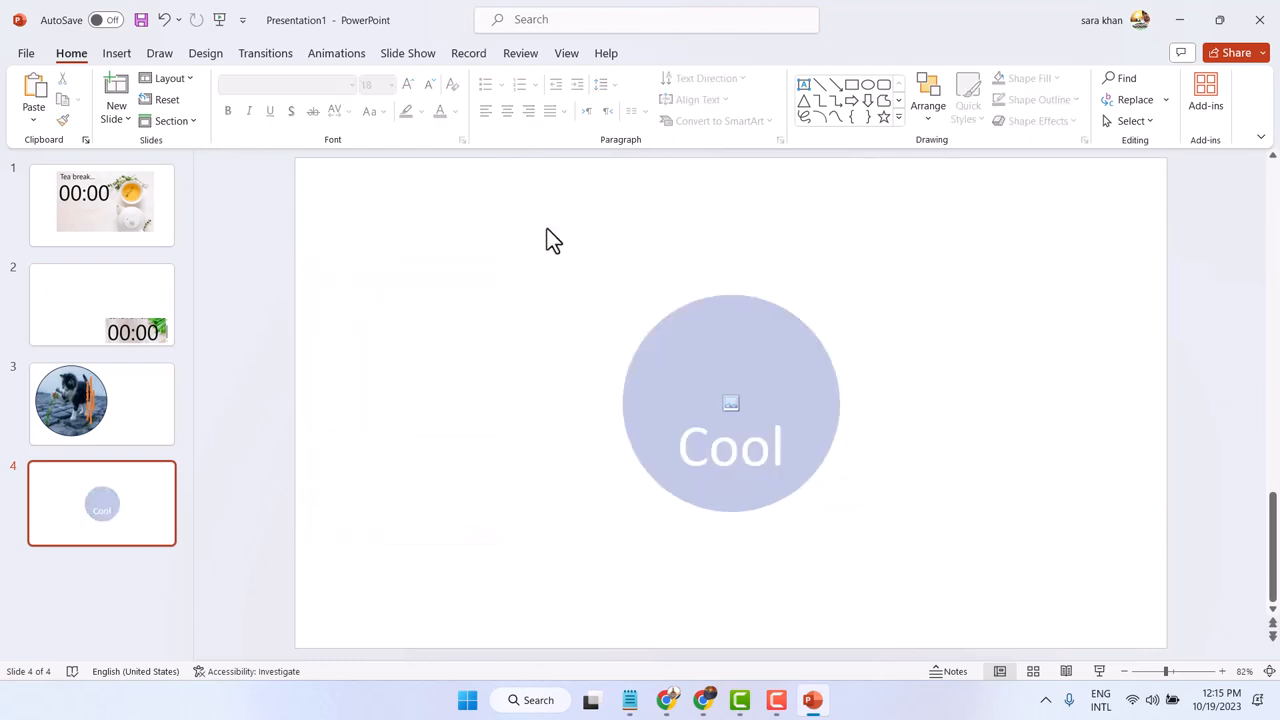
{"action": "left_click", "coordinate": [730, 404]}
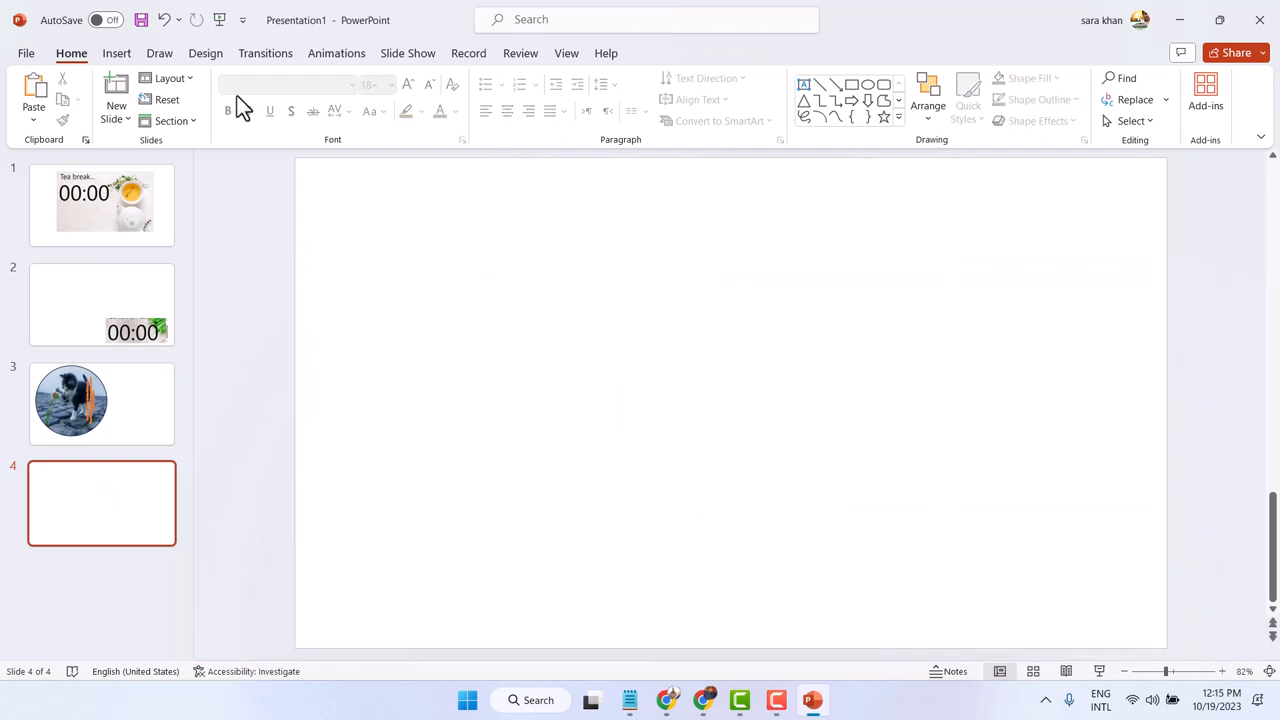
{"action": "left_click", "coordinate": [116, 52]}
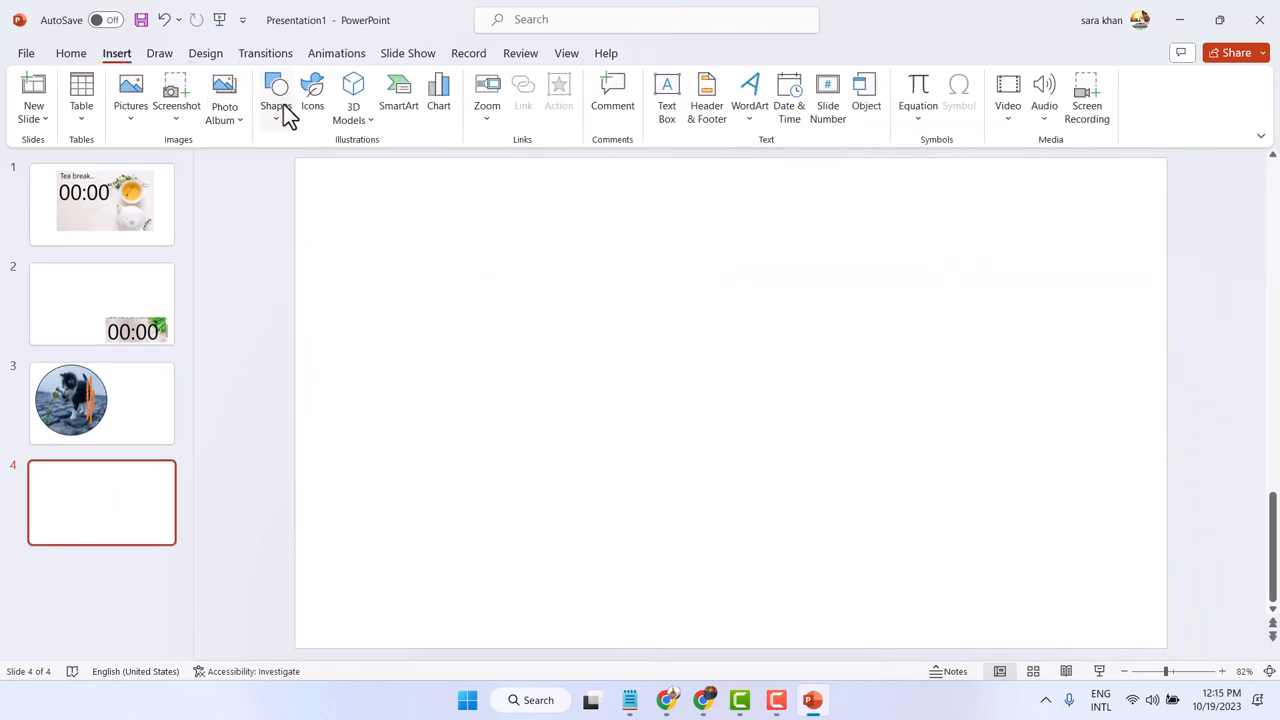
Step: Draw a large Oval shape as a circle left of the slide centre
{"action": "left_click", "coordinate": [276, 96]}
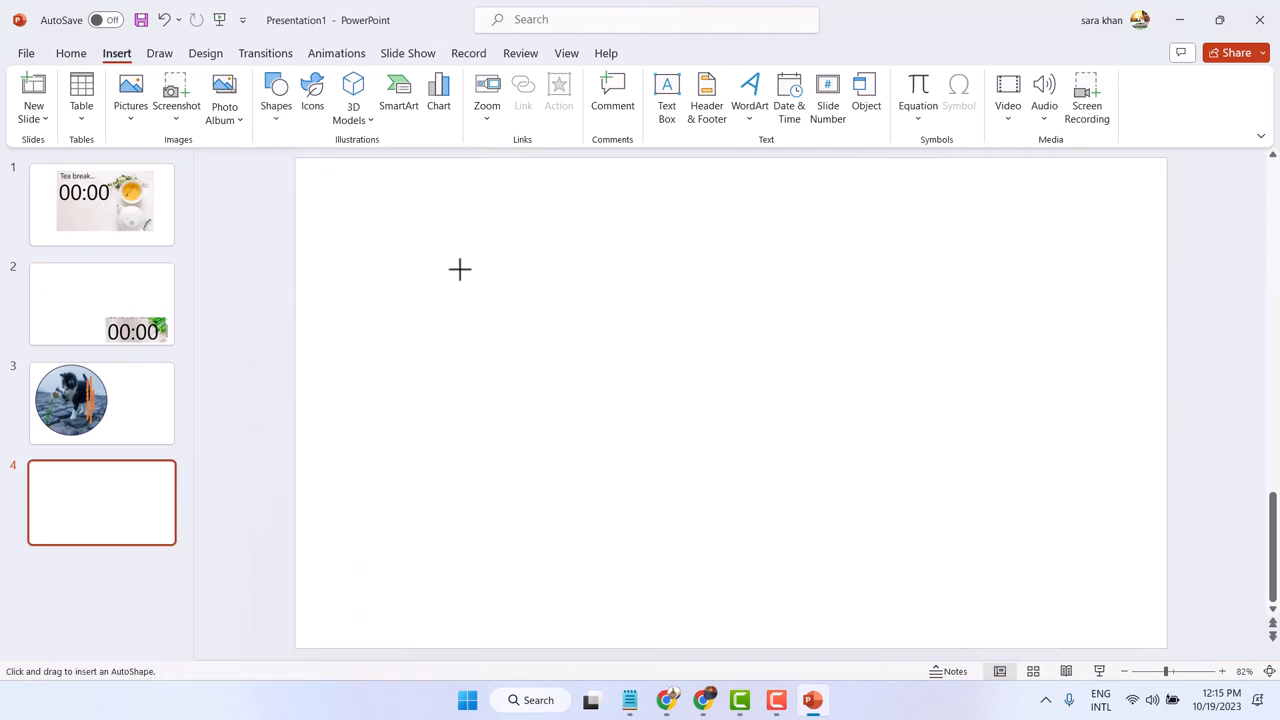
{"action": "left_click_drag", "start_coordinate": [460, 268], "coordinate": [648, 548]}
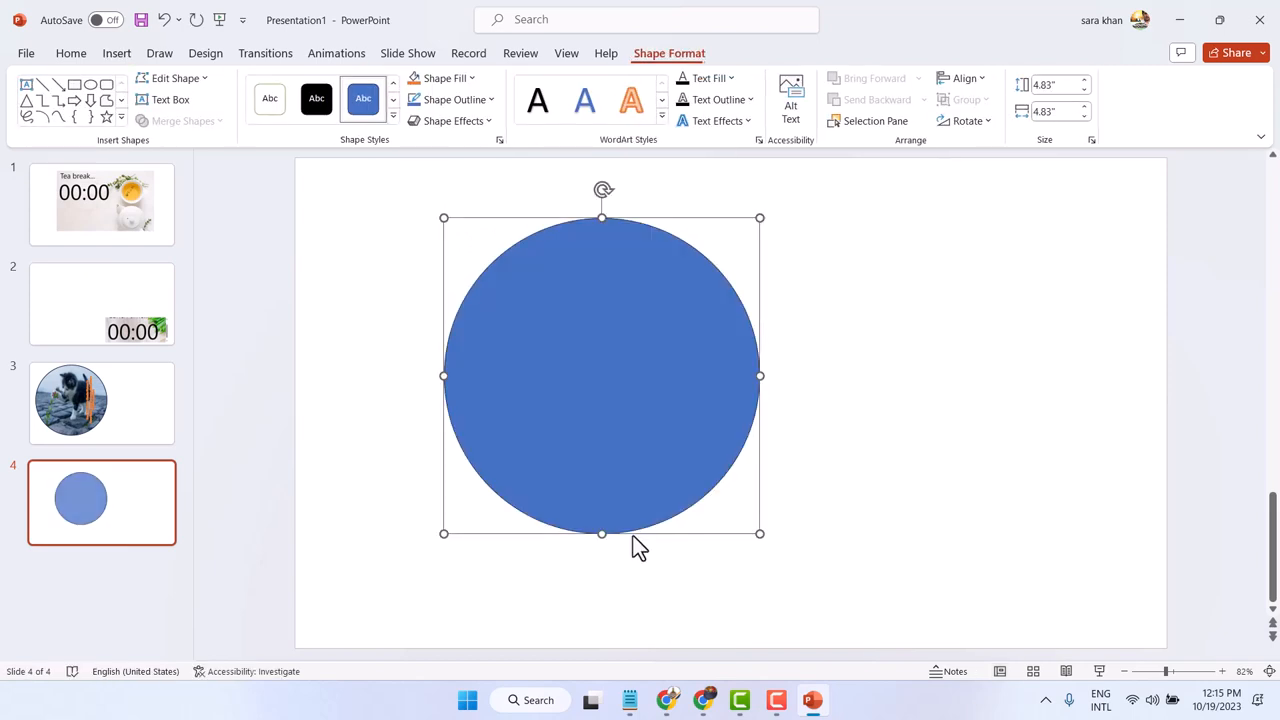
{"action": "mouse_move", "coordinate": [490, 84]}
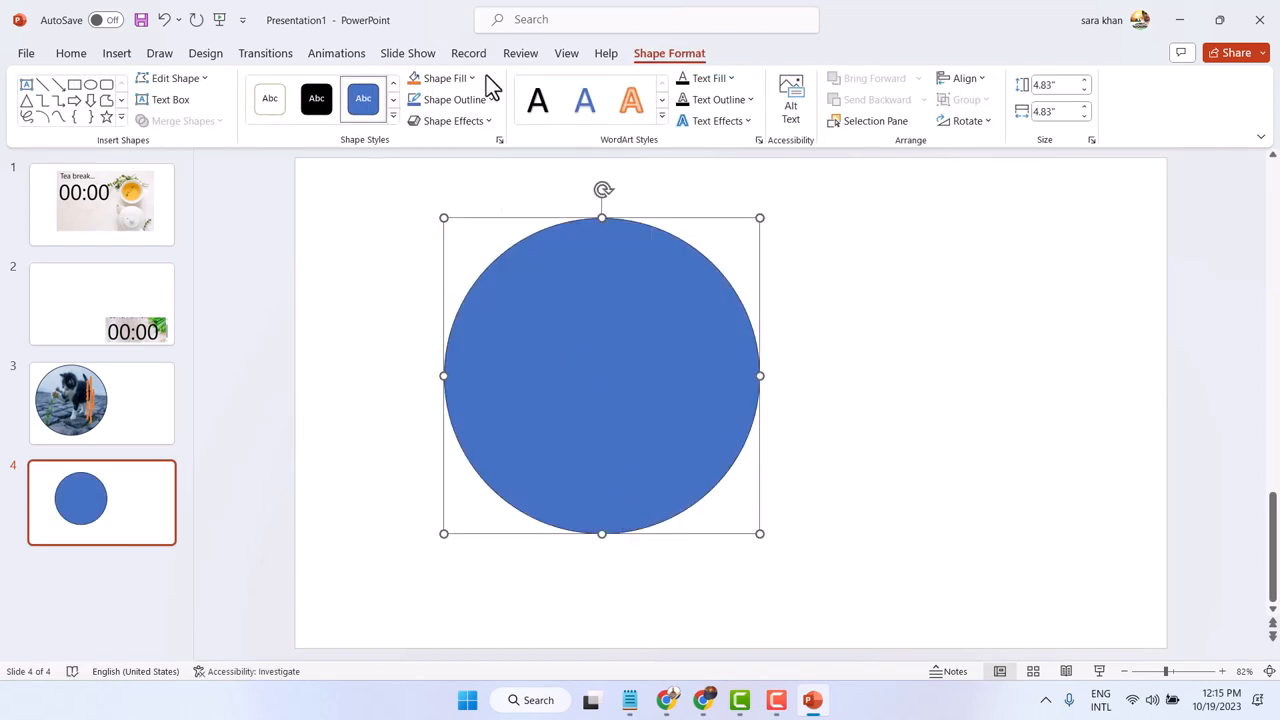
Step: Set the circle's Shape Fill to Picture, using the kitten photo from a file
{"action": "left_click", "coordinate": [438, 78]}
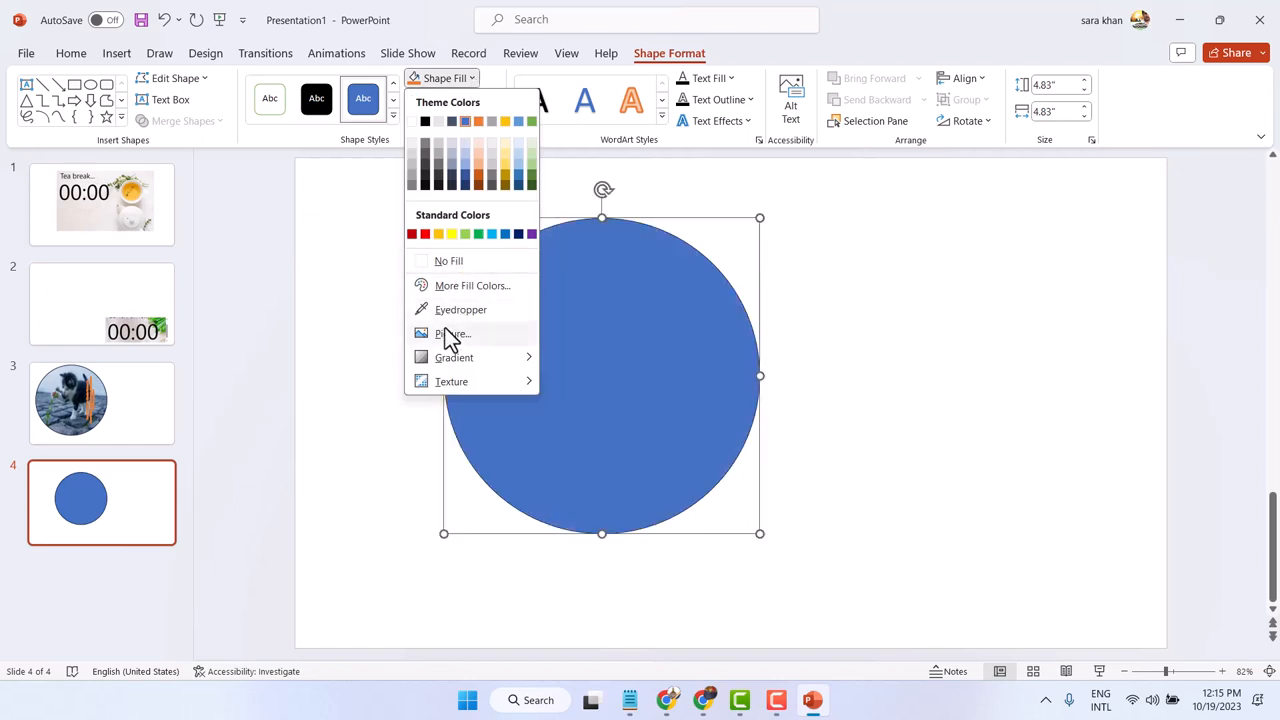
{"action": "mouse_move", "coordinate": [452, 332]}
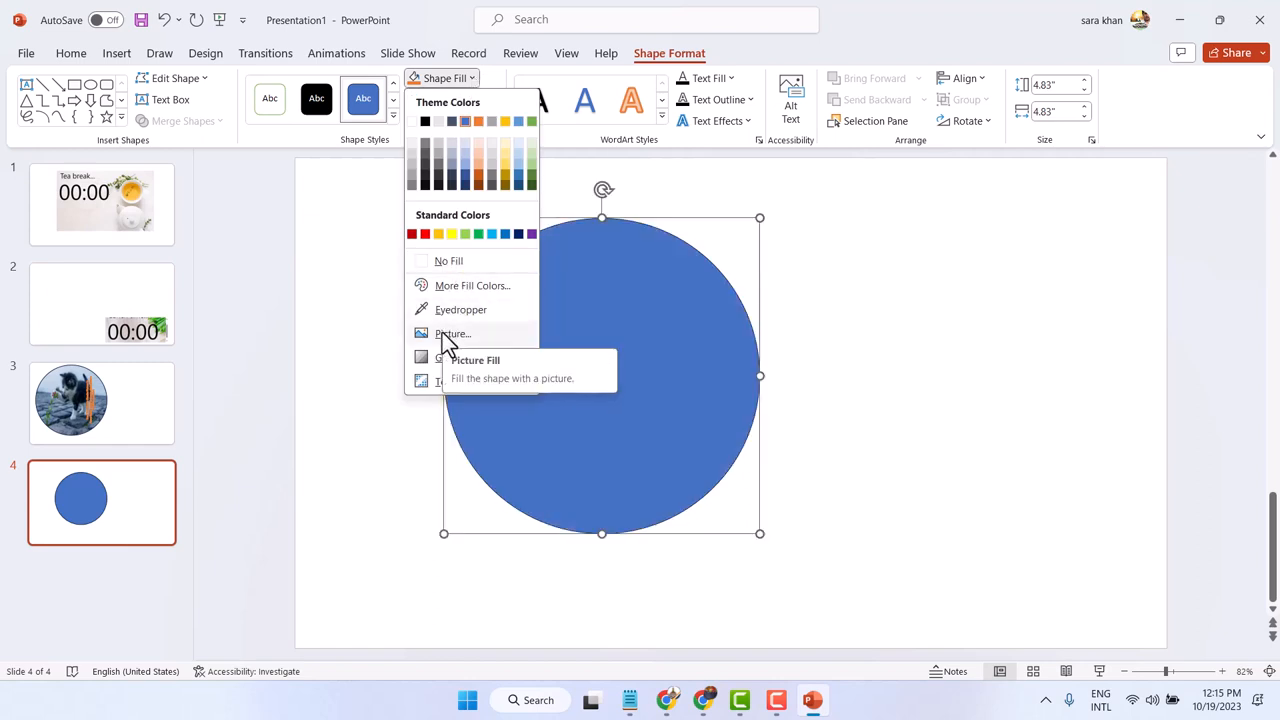
{"action": "left_click", "coordinate": [452, 332]}
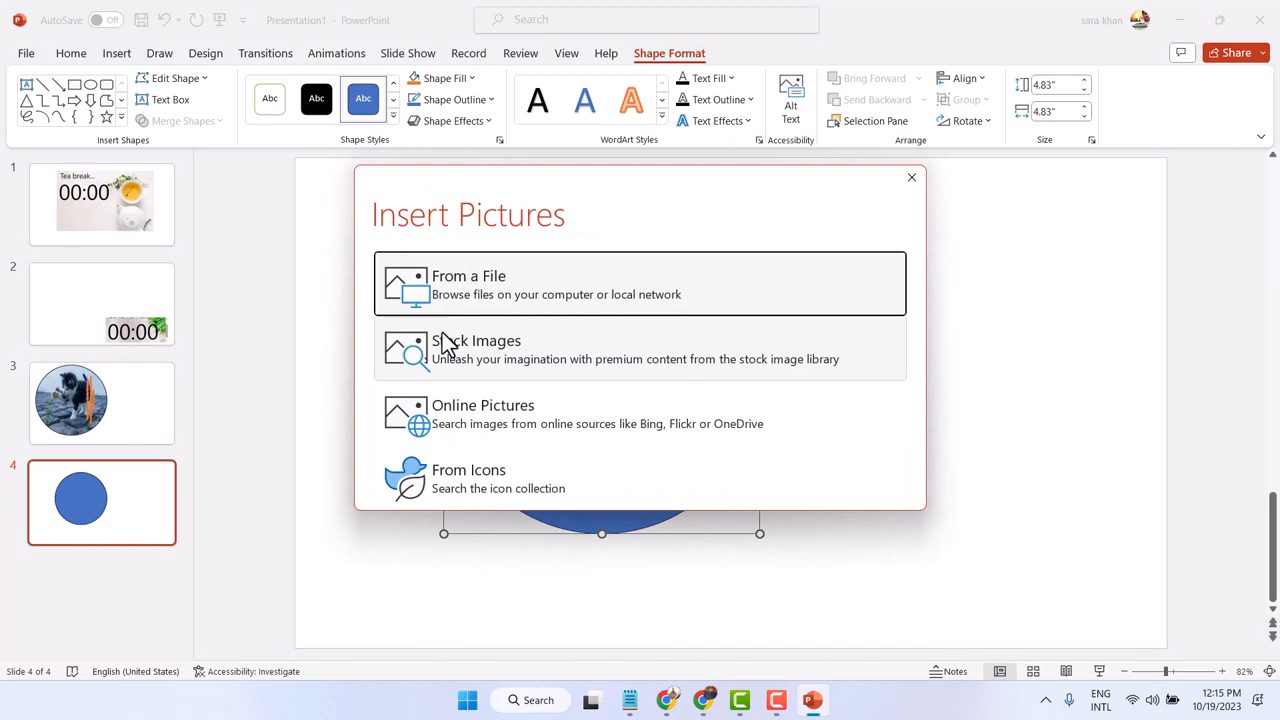
{"action": "mouse_move", "coordinate": [490, 294]}
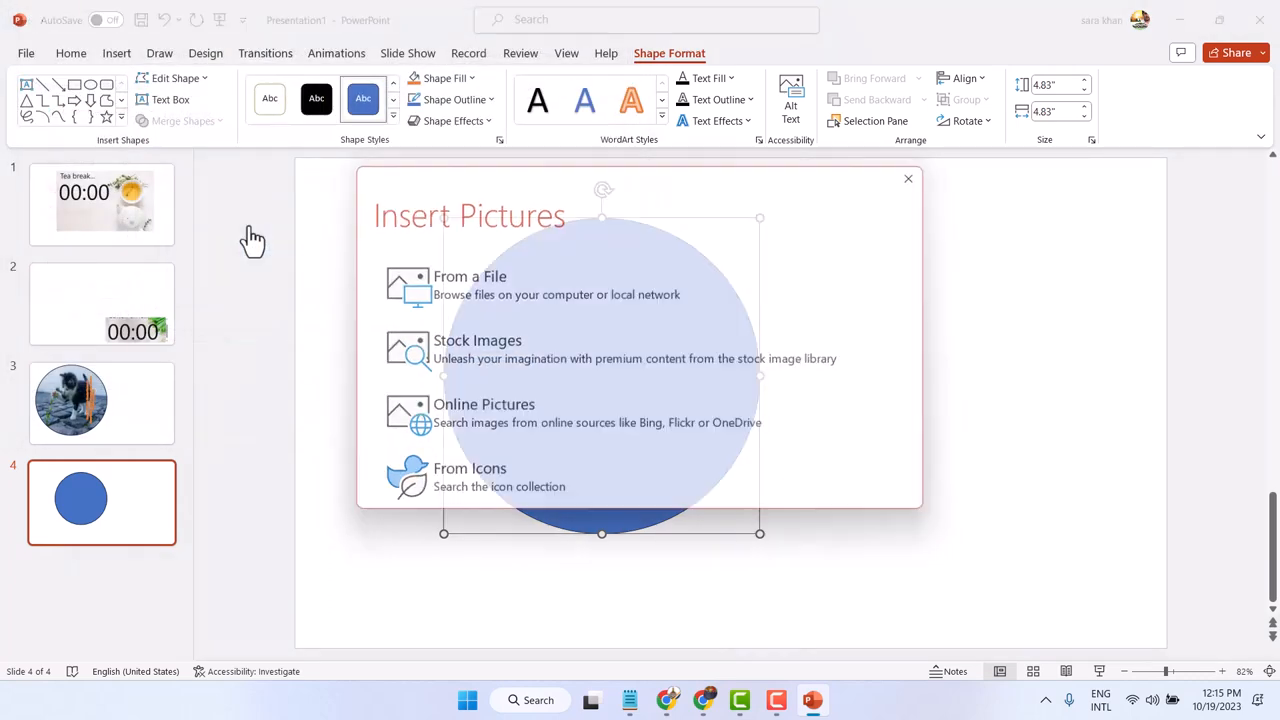
{"action": "left_click", "coordinate": [470, 284]}
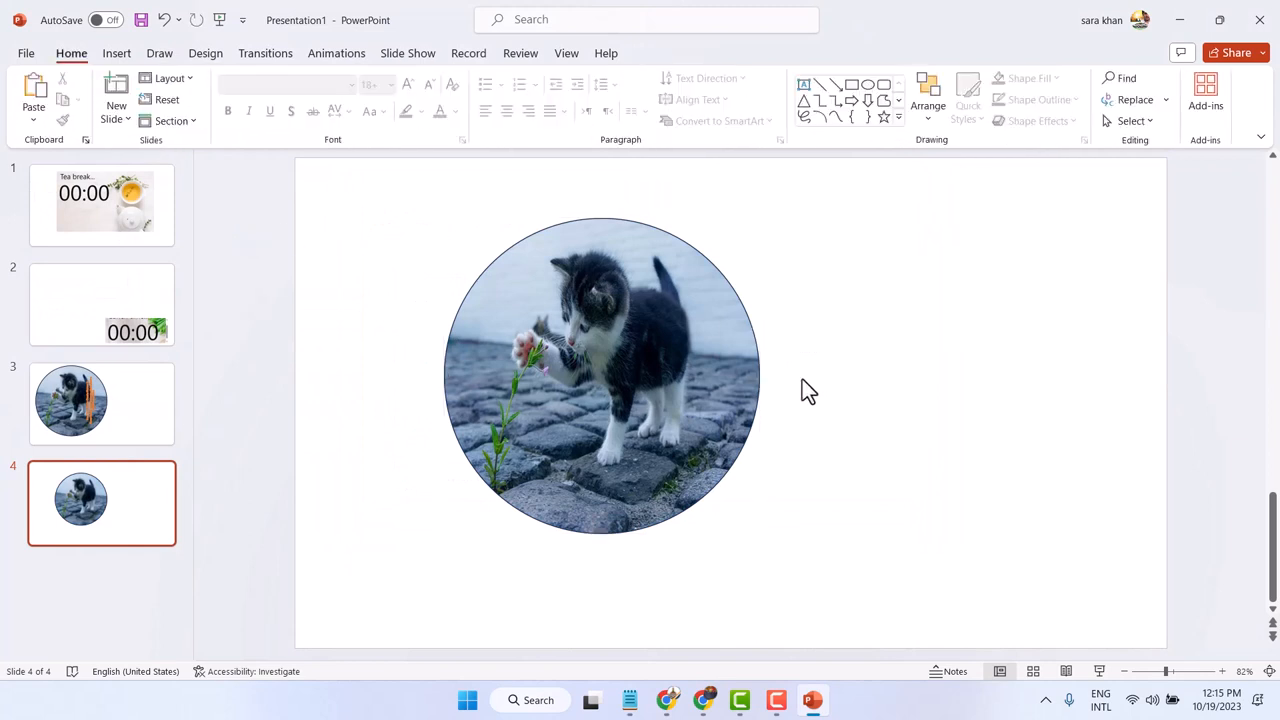
Step: Add COOL text to the circle, enlarge it to 48 and align it to the bottom
{"action": "left_click", "coordinate": [600, 376]}
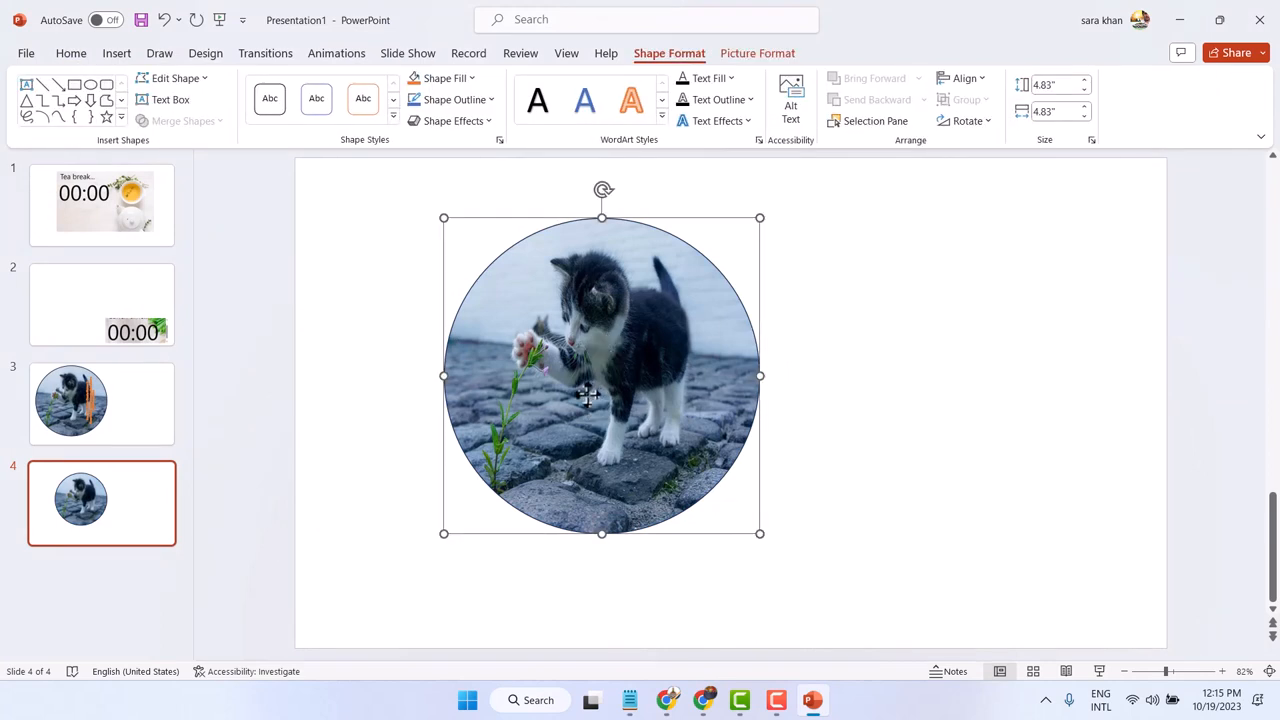
{"action": "mouse_move", "coordinate": [624, 388]}
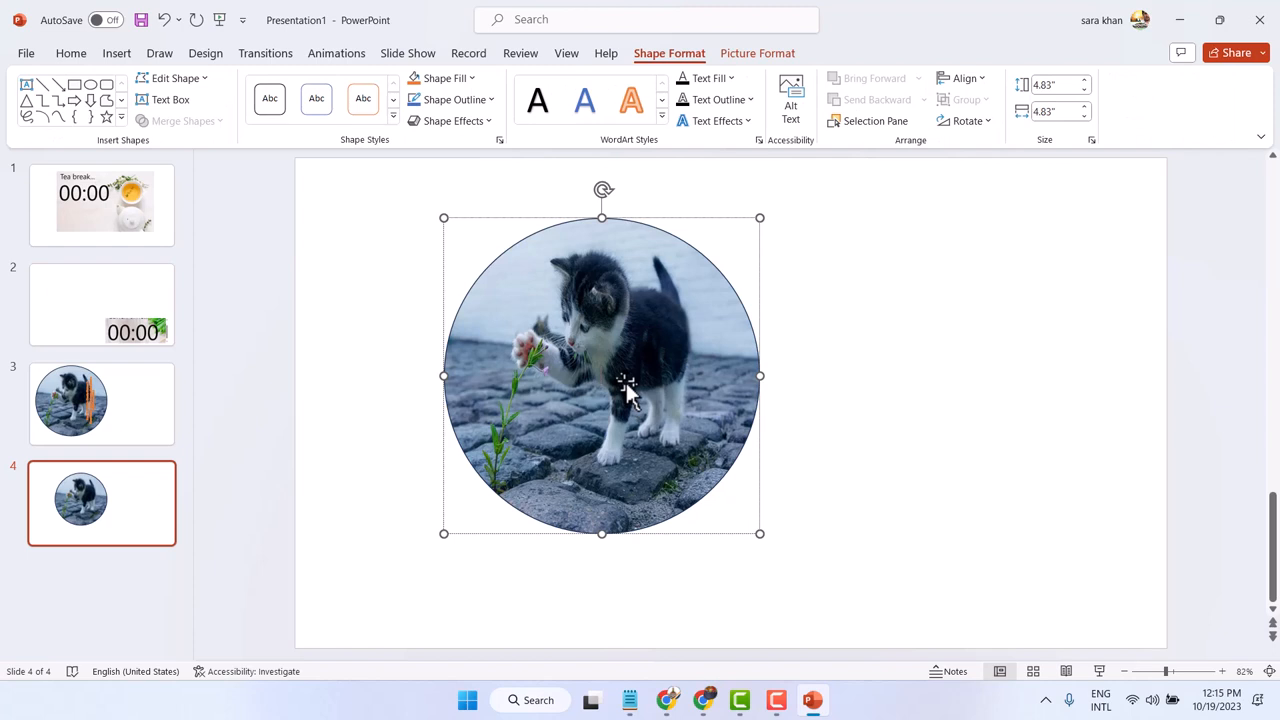
{"action": "mouse_move", "coordinate": [640, 400]}
{"action": "type", "text": "COOL"}
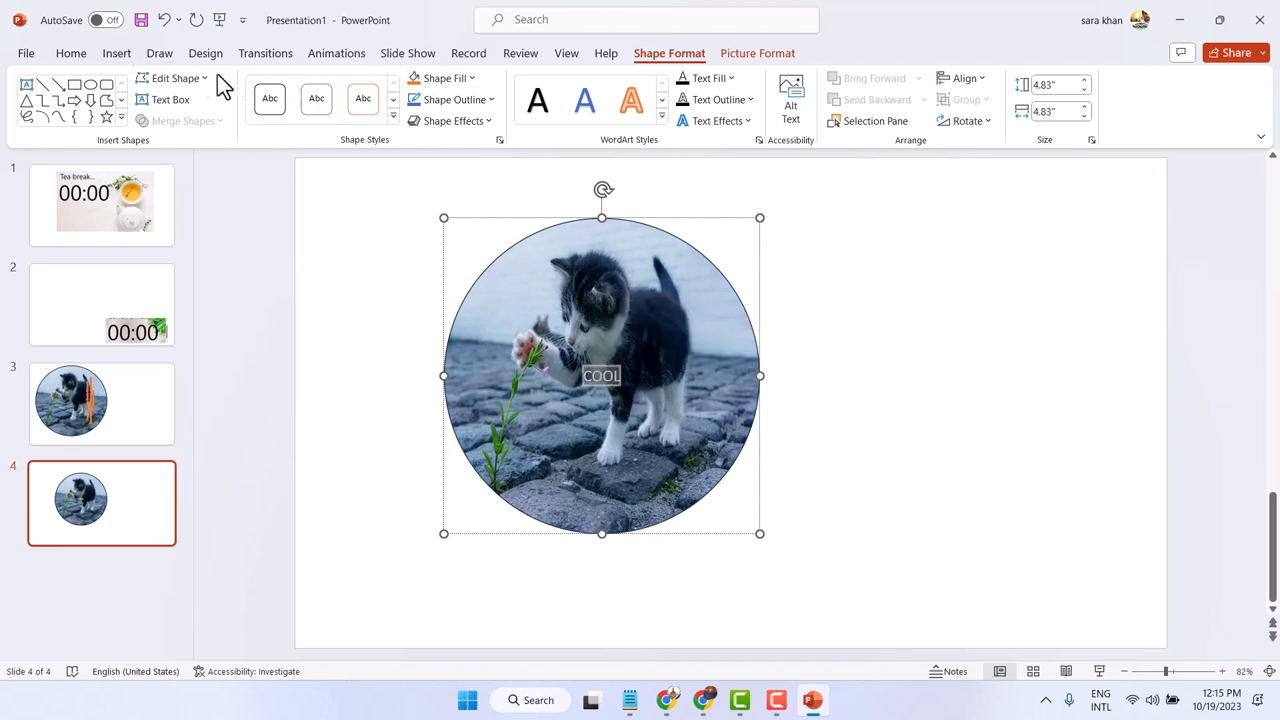
{"action": "left_click", "coordinate": [70, 52]}
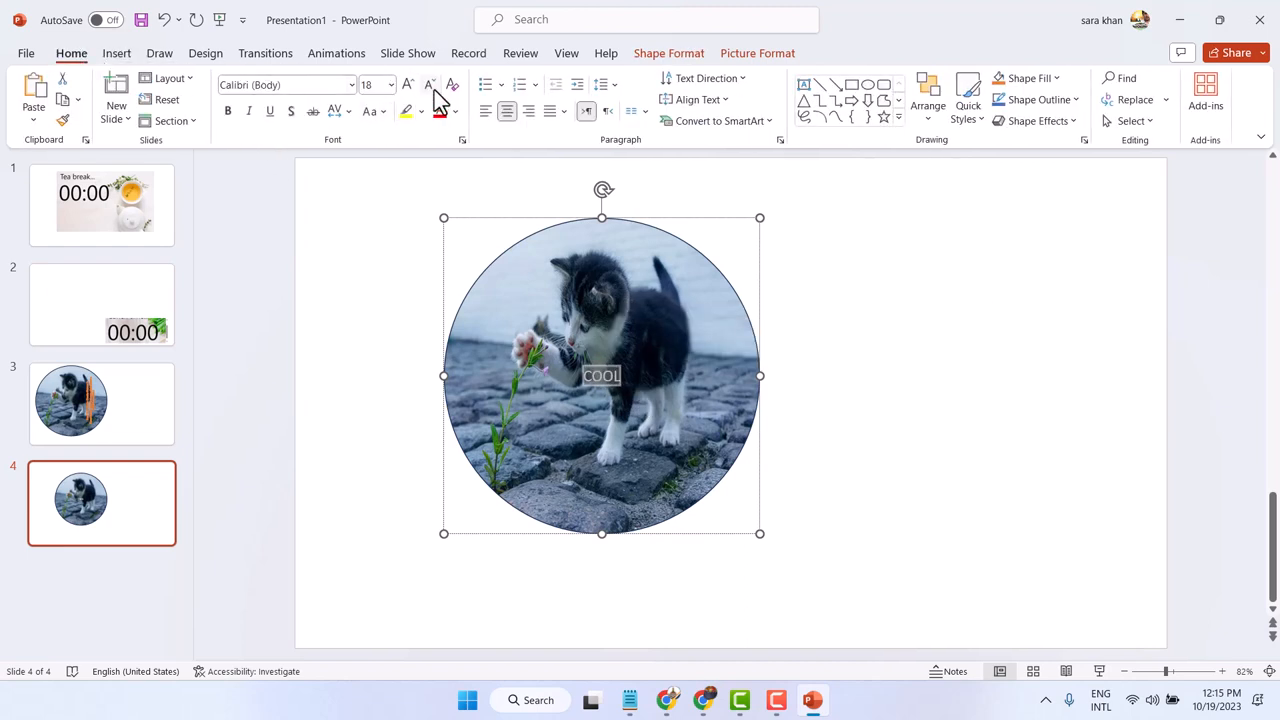
{"action": "left_click", "coordinate": [408, 84]}
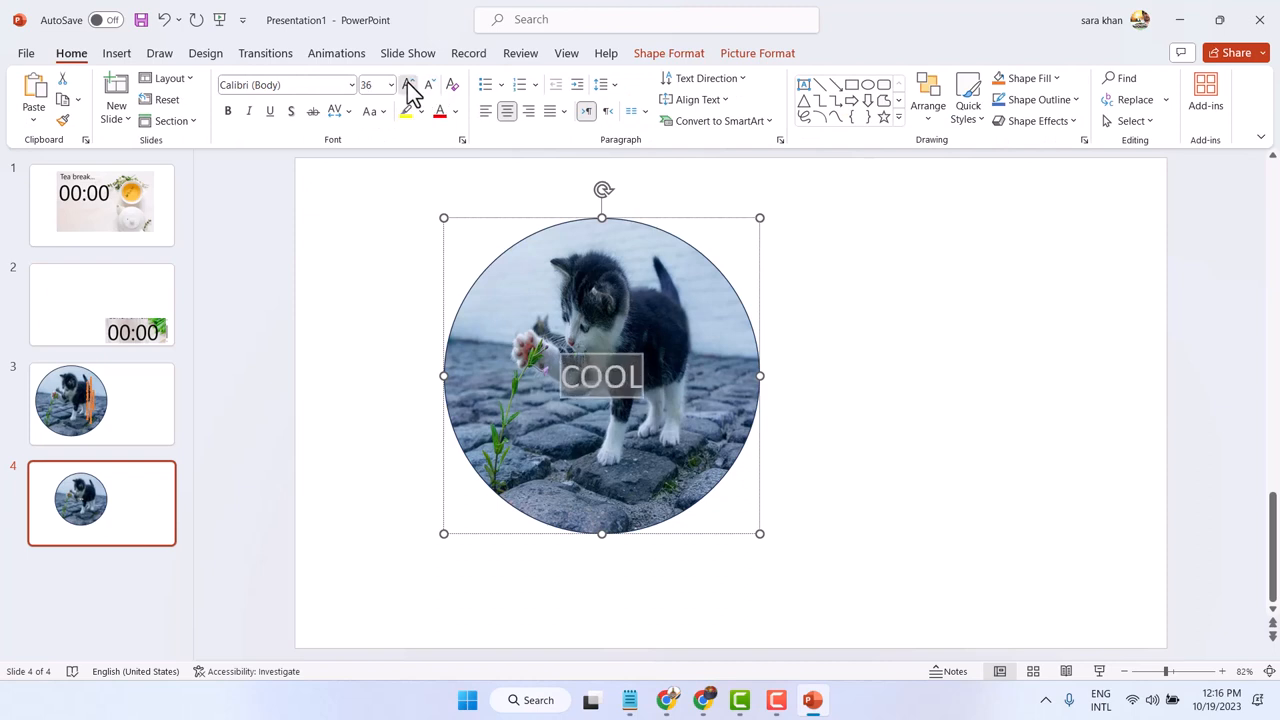
{"action": "left_click", "coordinate": [696, 100]}
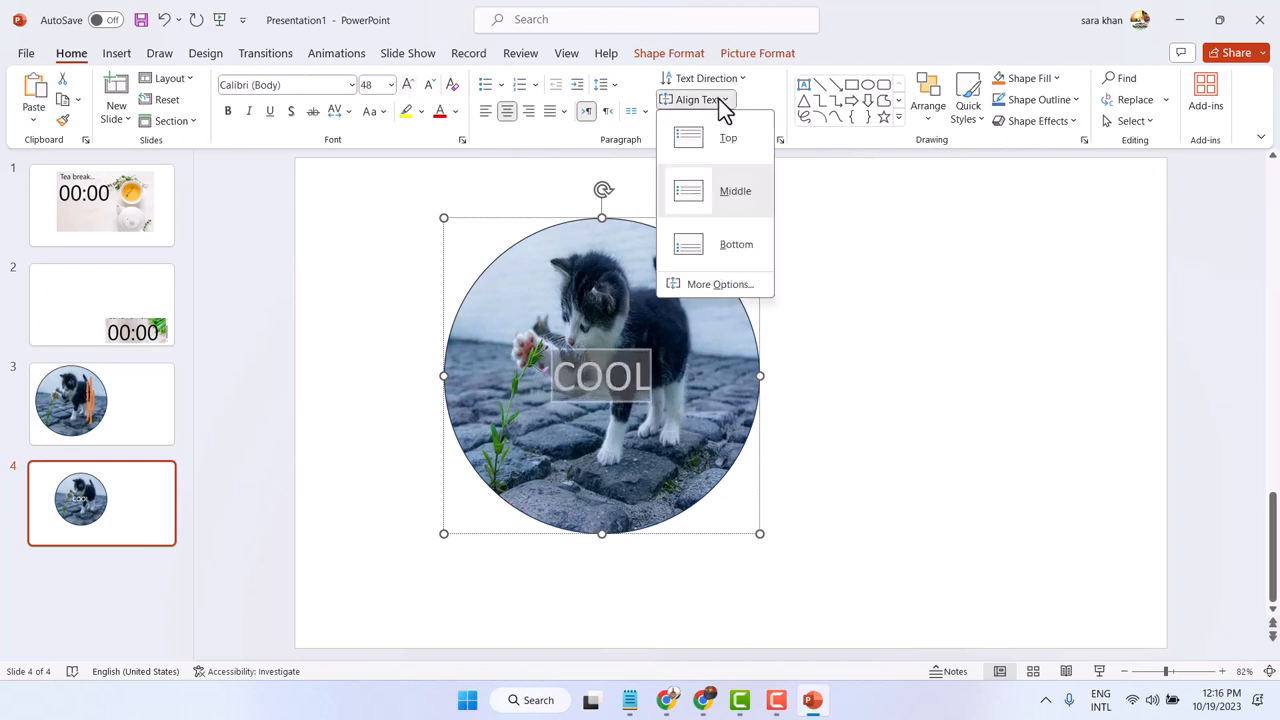
{"action": "left_click", "coordinate": [736, 244]}
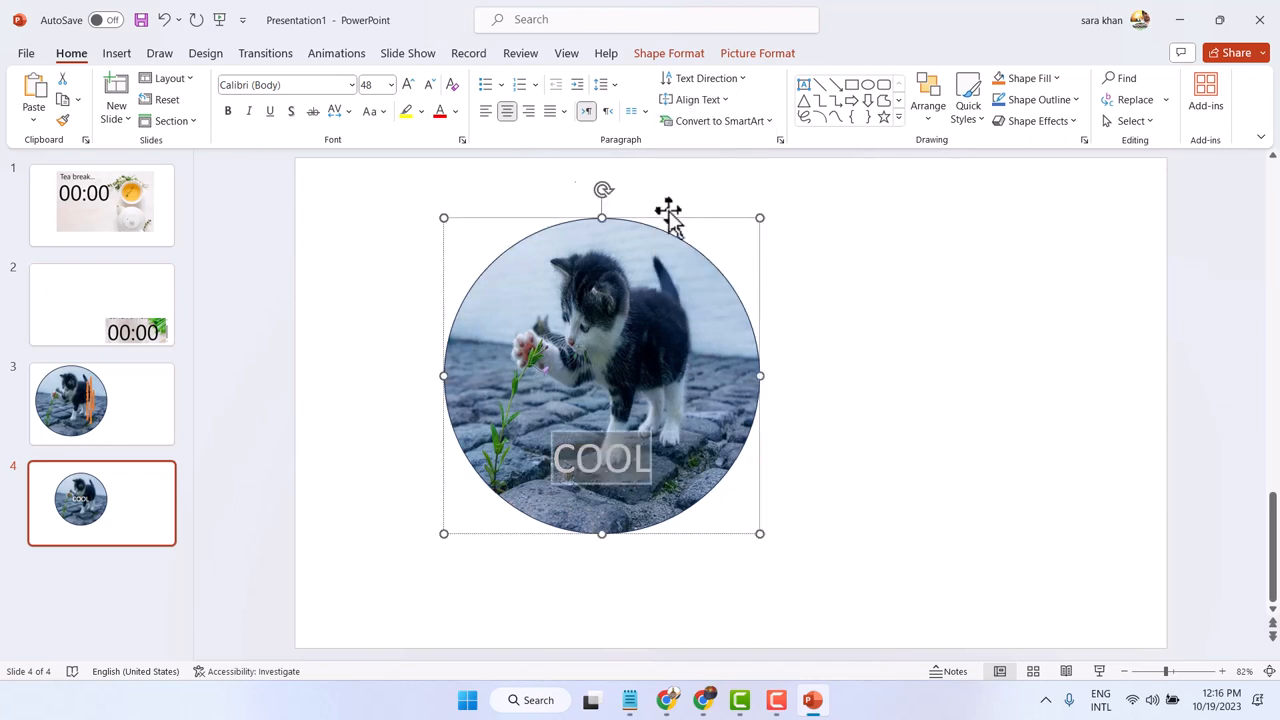
{"action": "mouse_move", "coordinate": [436, 122]}
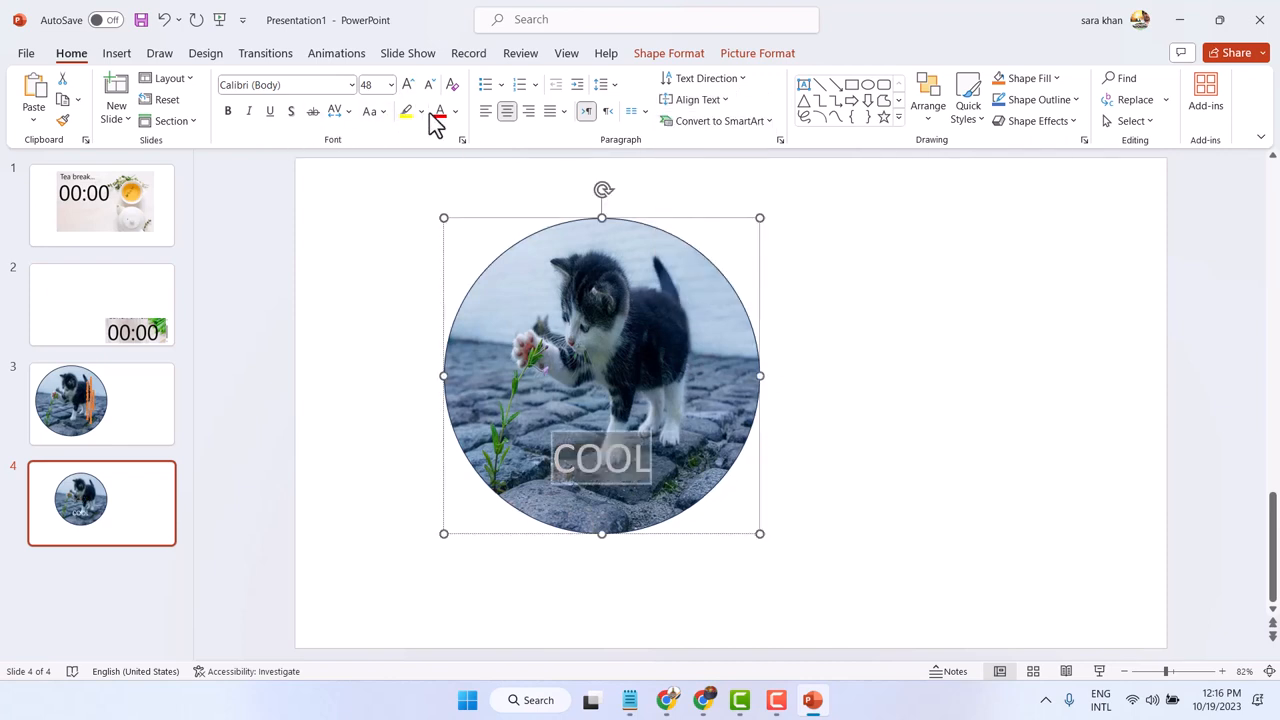
{"action": "mouse_move", "coordinate": [410, 112]}
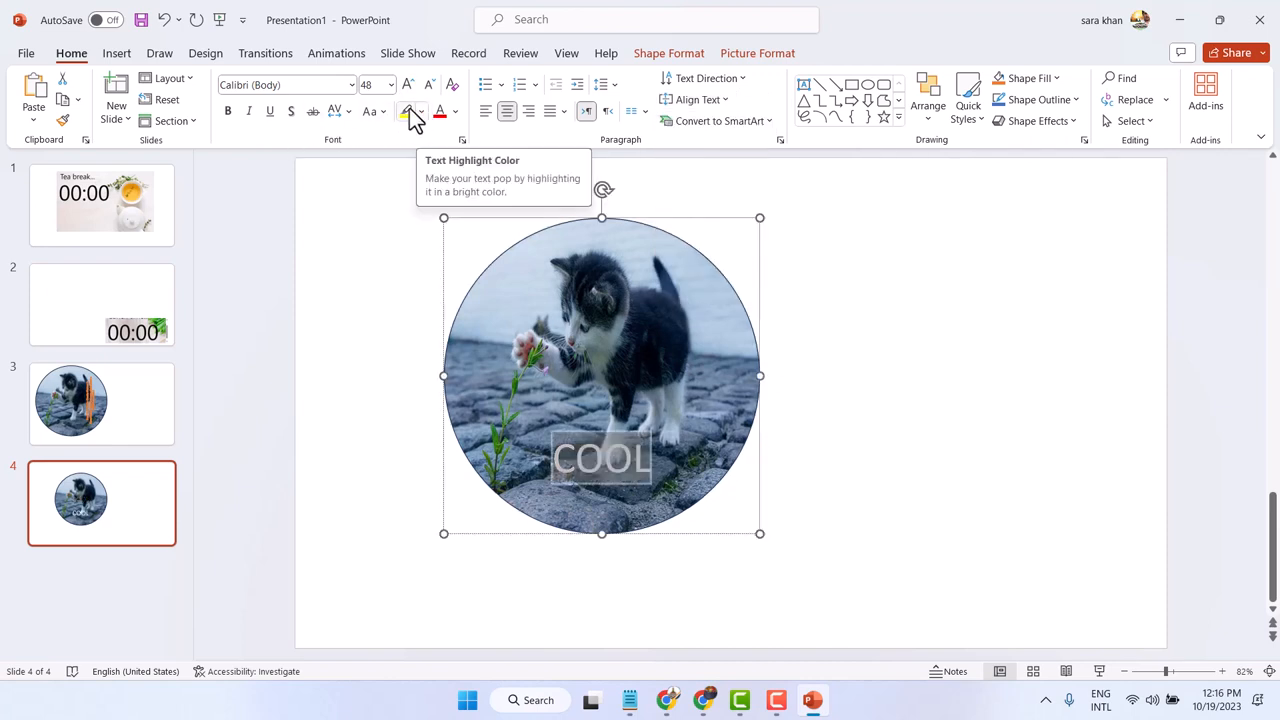
{"action": "left_click", "coordinate": [404, 112]}
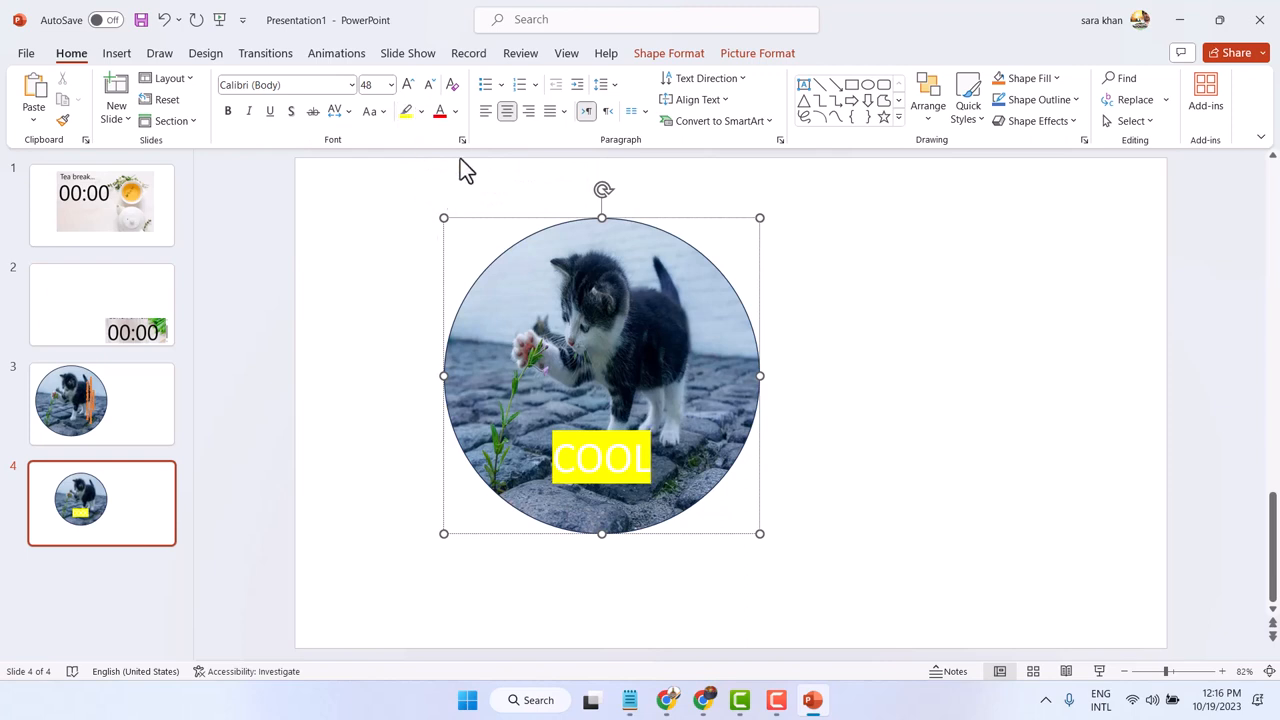
{"action": "left_click", "coordinate": [420, 112]}
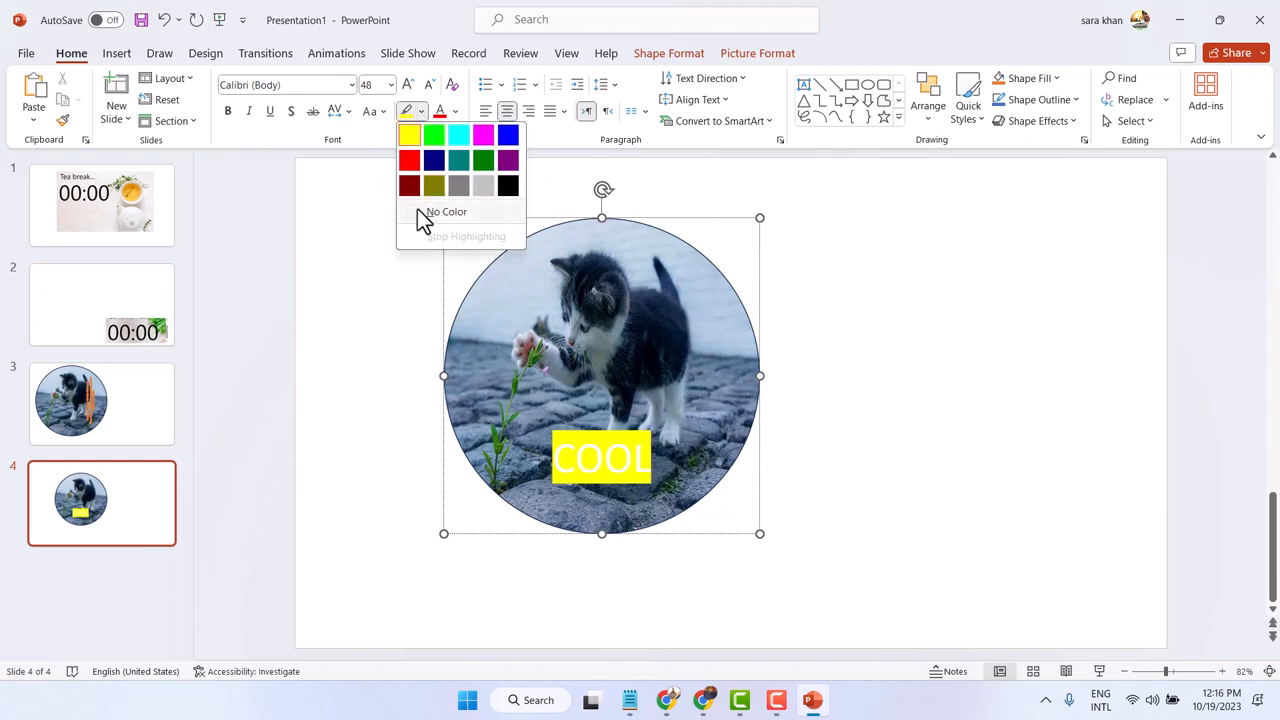
{"action": "left_click", "coordinate": [450, 112]}
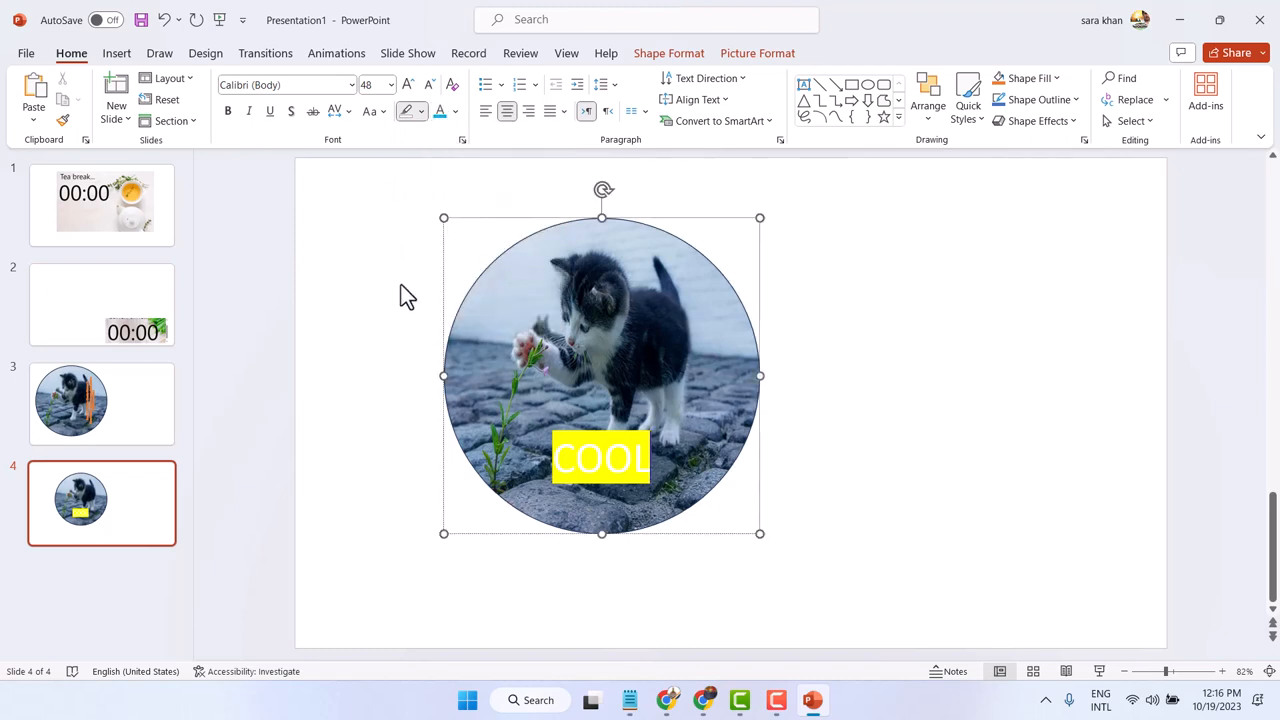
{"action": "left_click", "coordinate": [390, 240]}
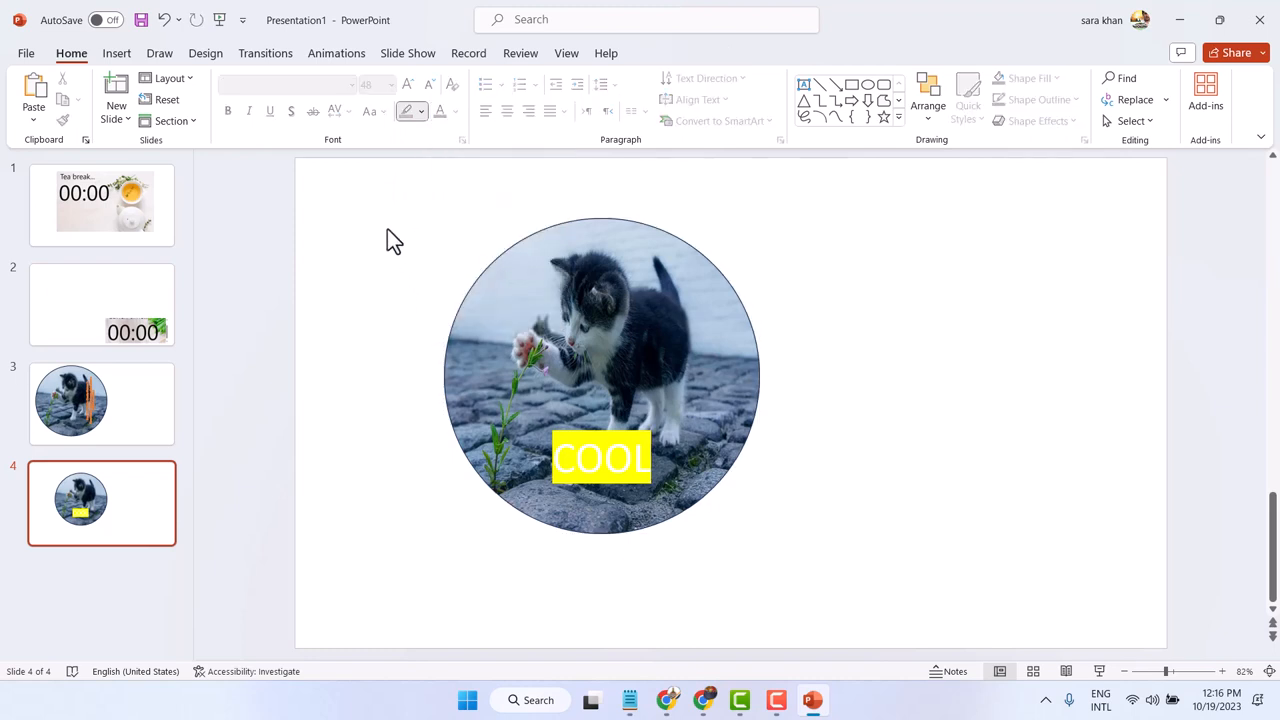
{"action": "double_click", "coordinate": [600, 458]}
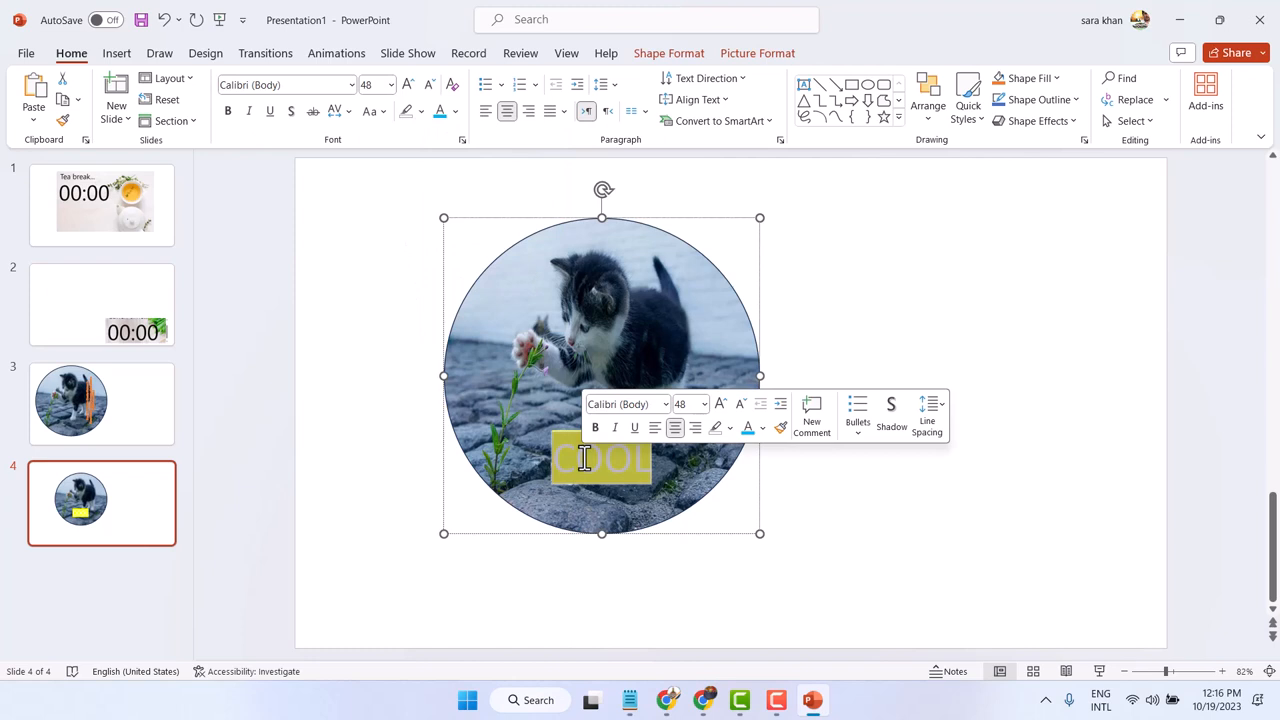
{"action": "left_click", "coordinate": [424, 112]}
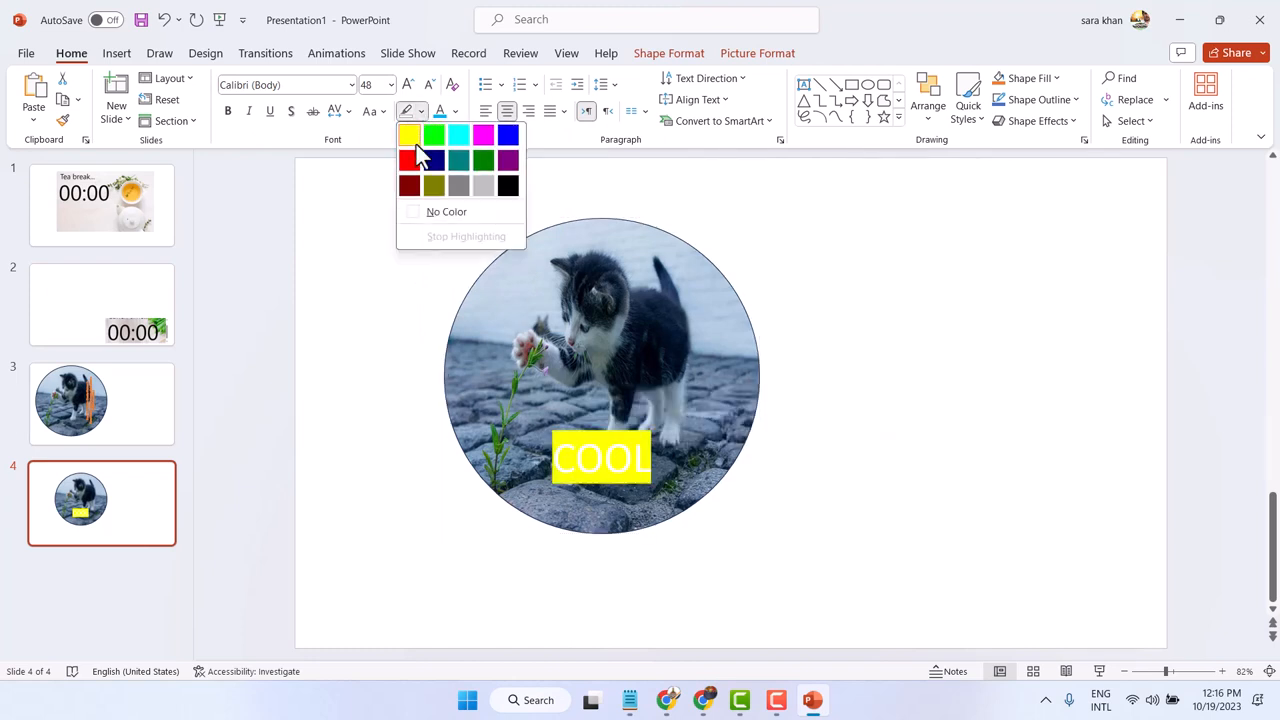
{"action": "left_click", "coordinate": [484, 184]}
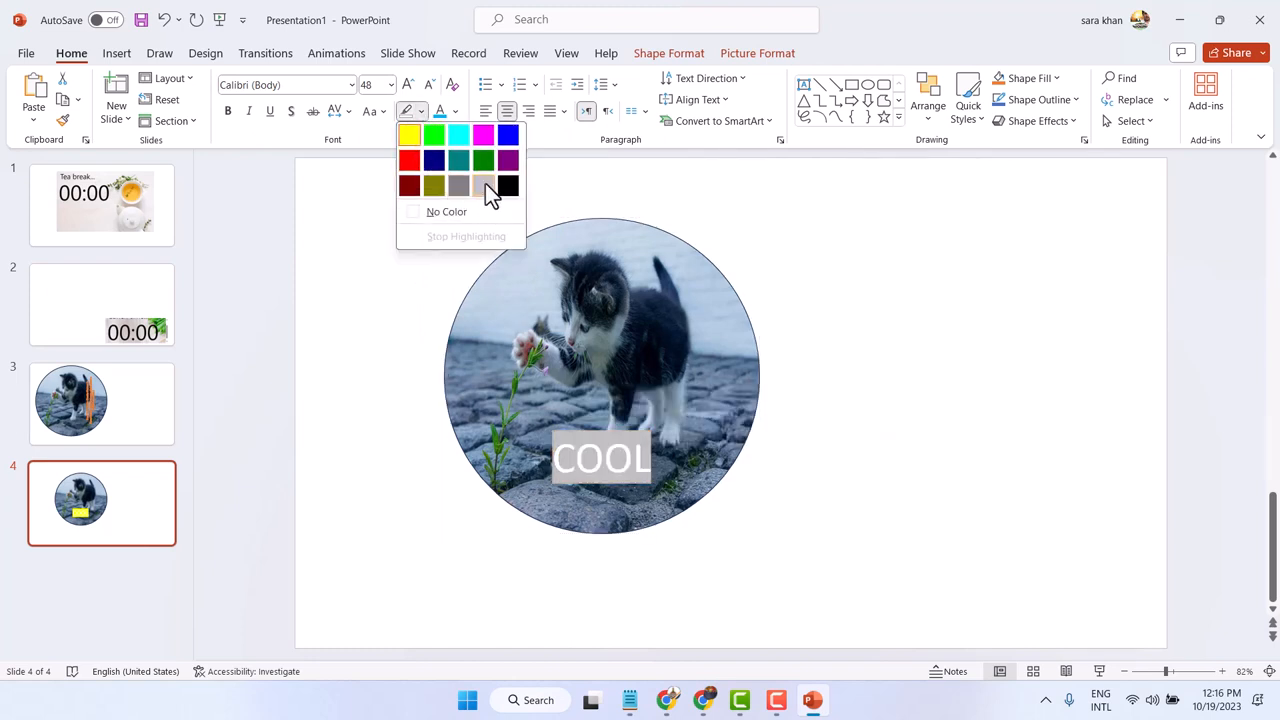
{"action": "left_click", "coordinate": [508, 184]}
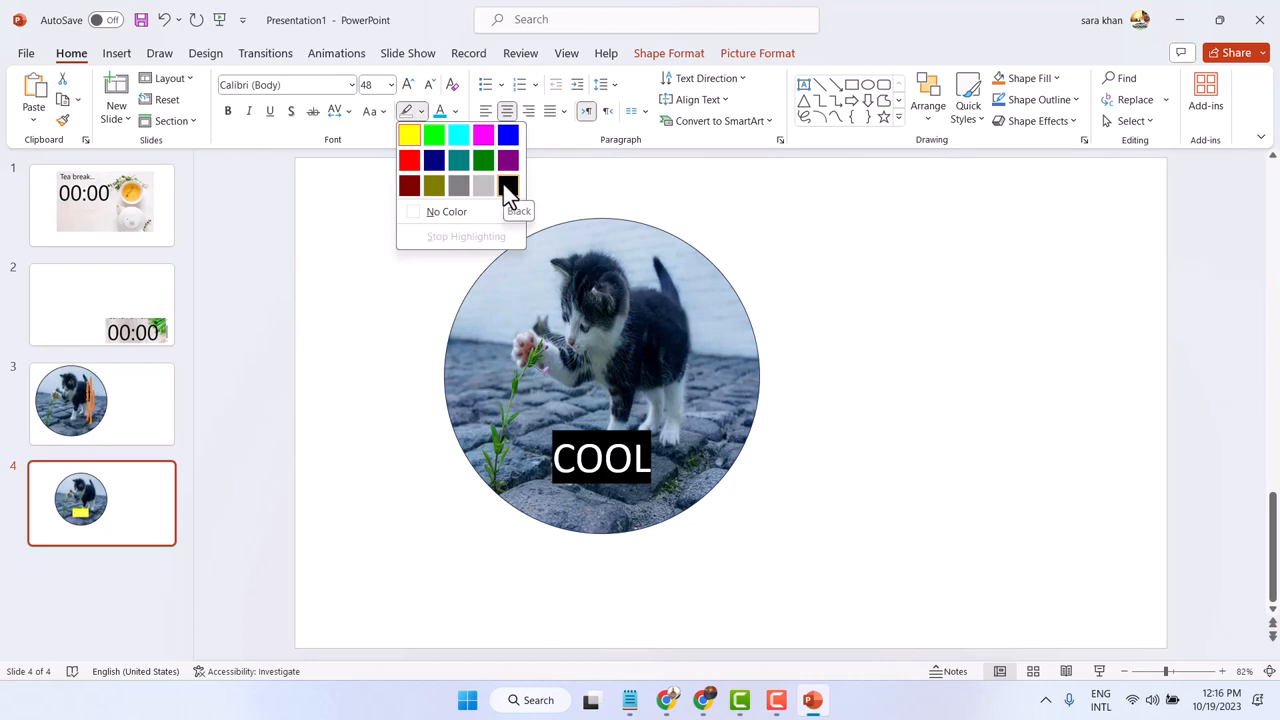
{"action": "left_click", "coordinate": [508, 184]}
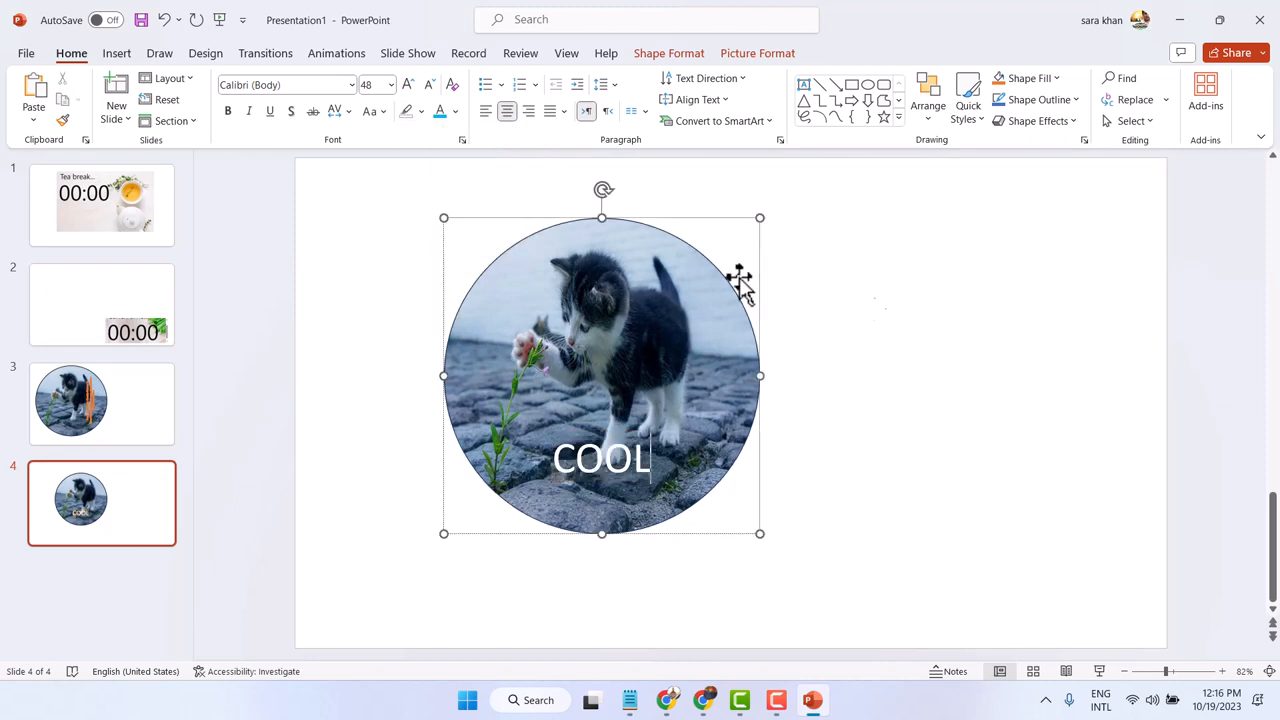
{"action": "left_click", "coordinate": [940, 320]}
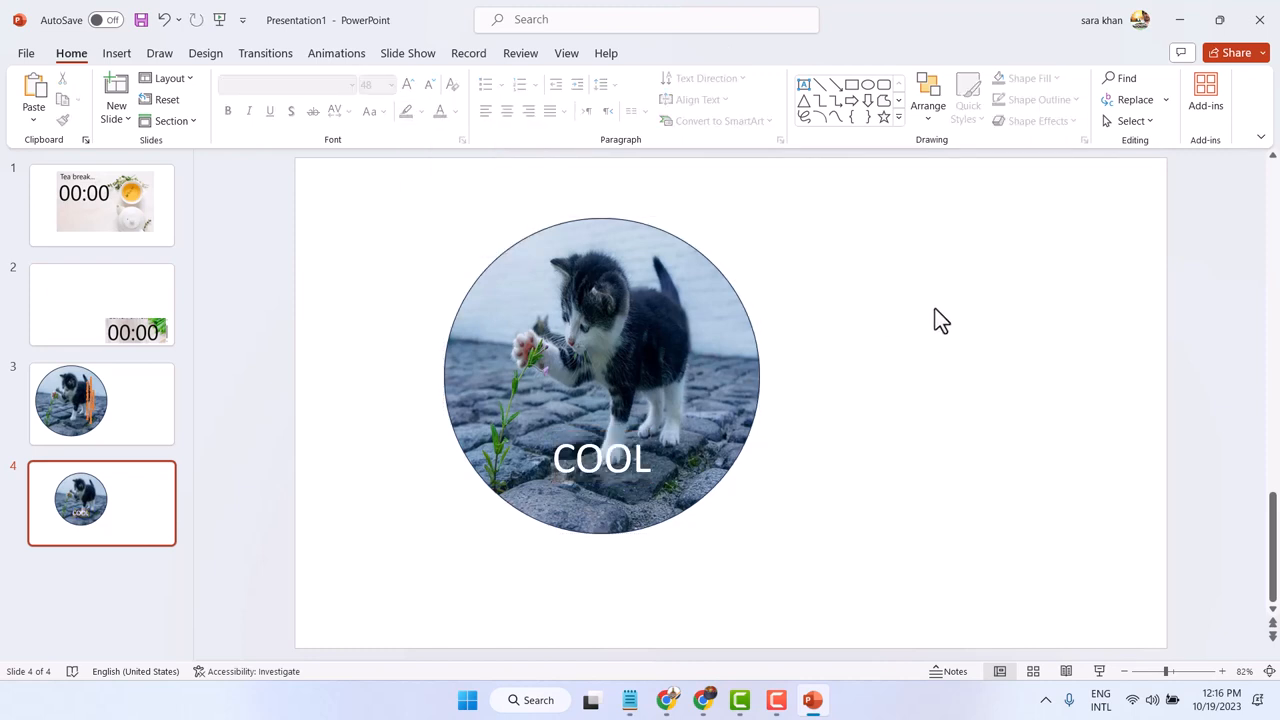